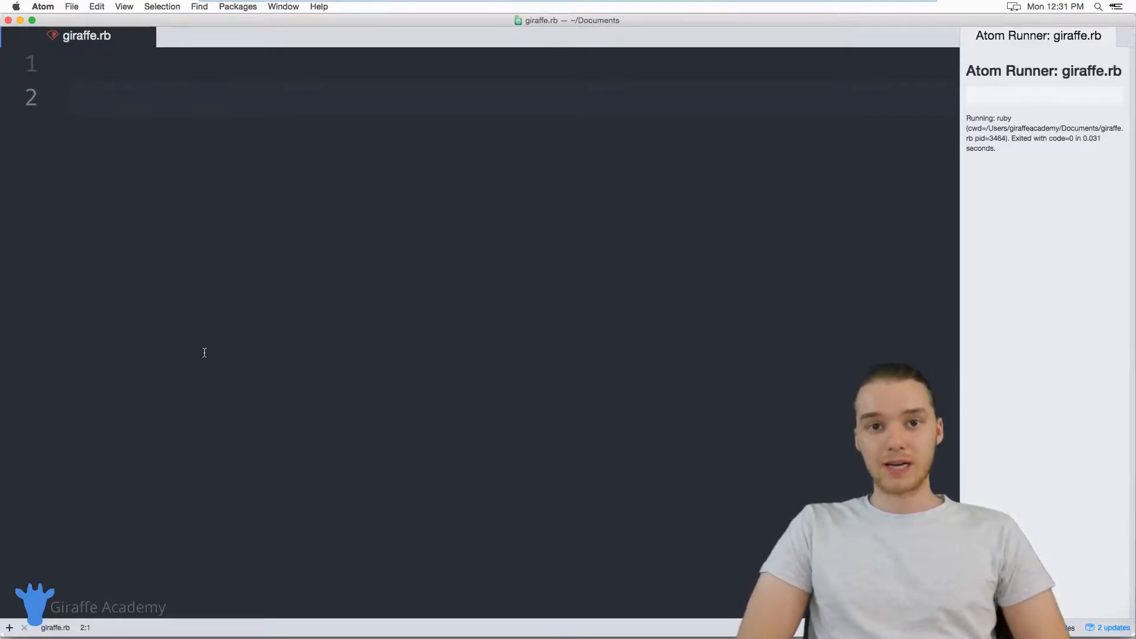
Write puts "Enter first number: " on line 2 and num1 = gets.chomp() below it.
click(73, 97)
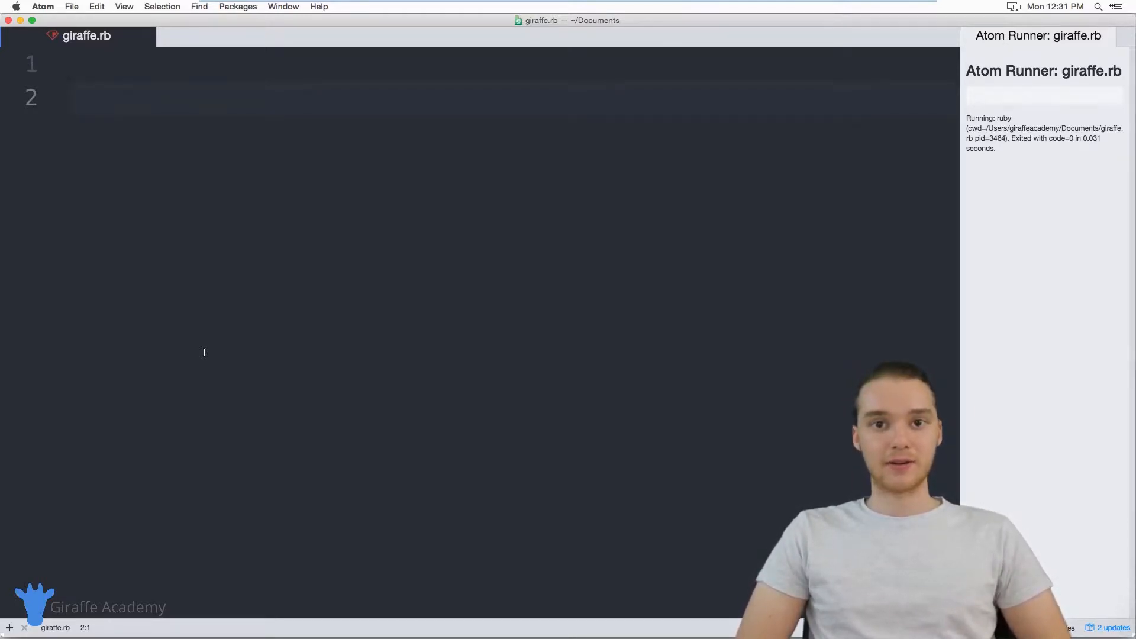
click(71, 98)
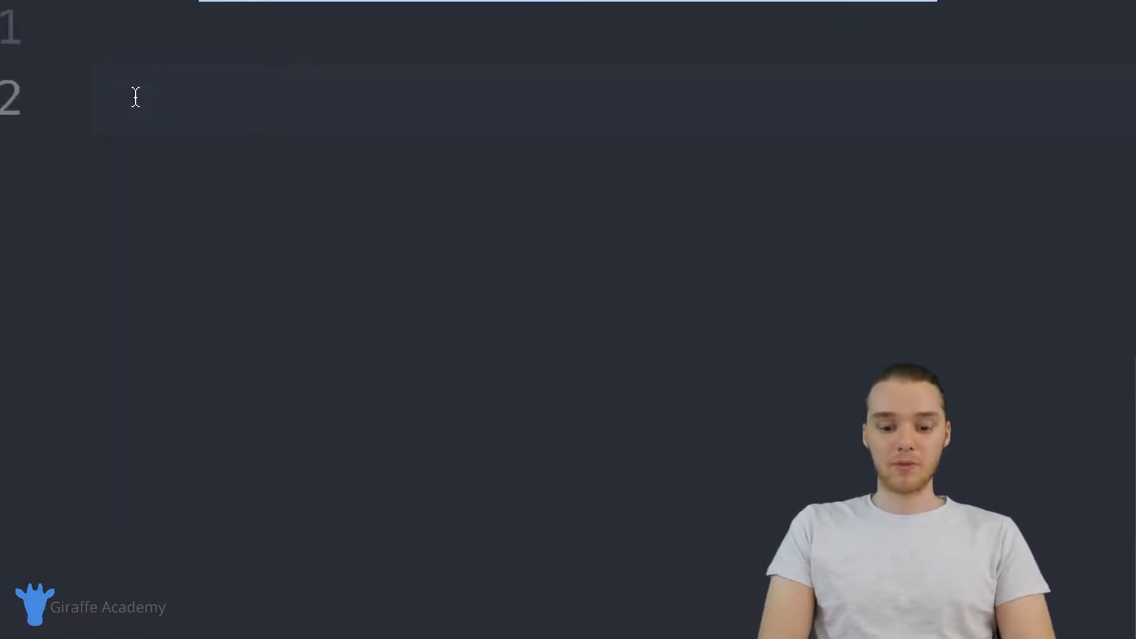
click(135, 96)
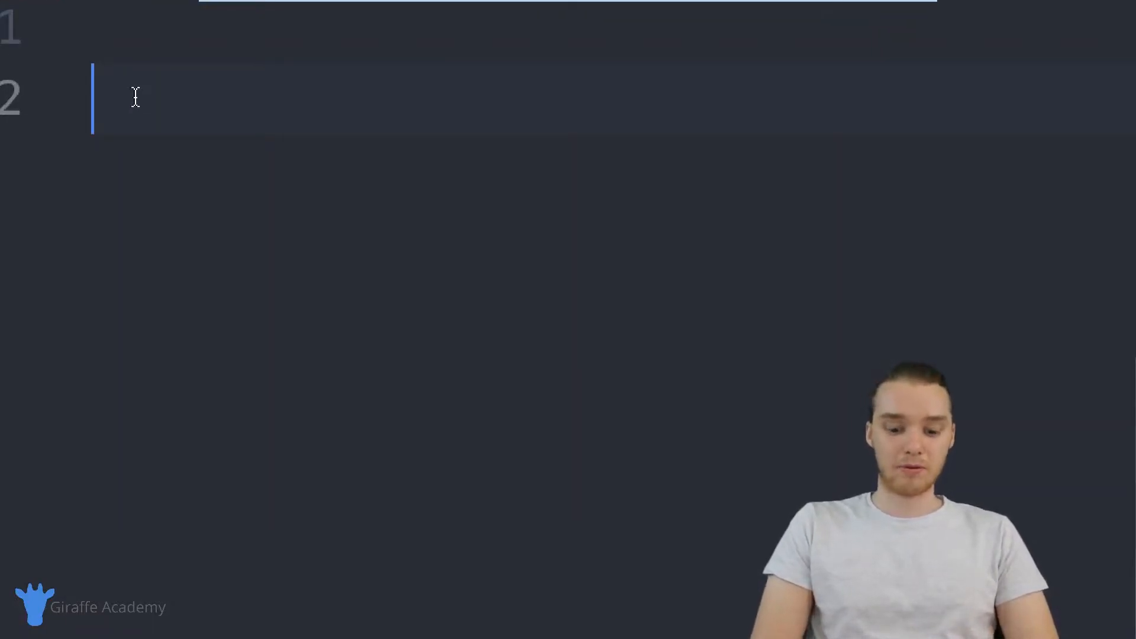
text(puts "")
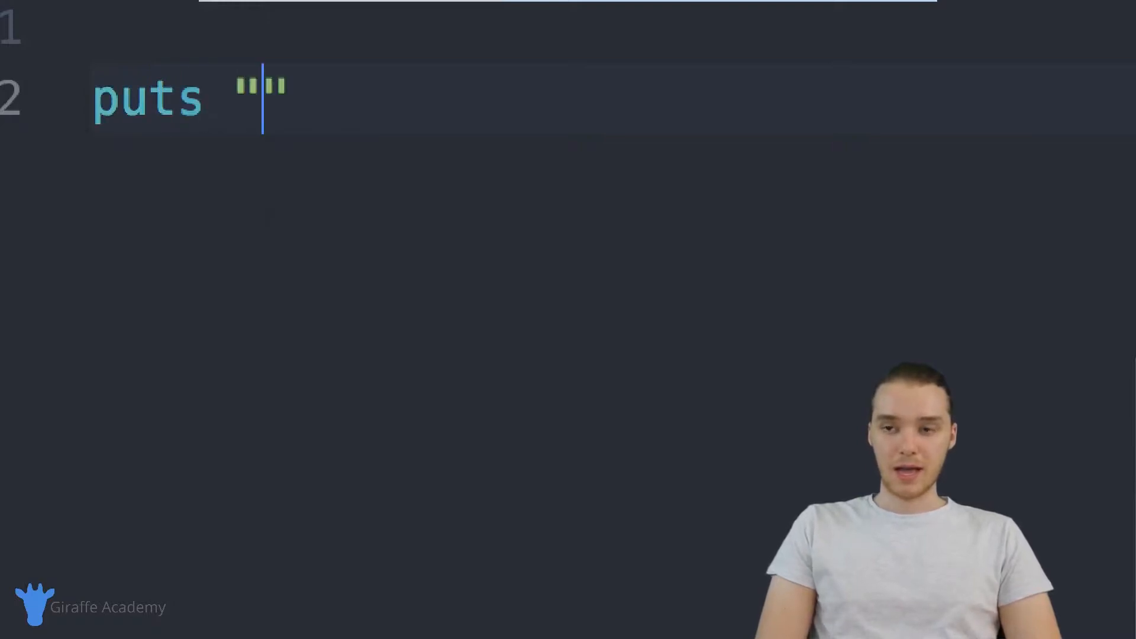
text(Enter firs)
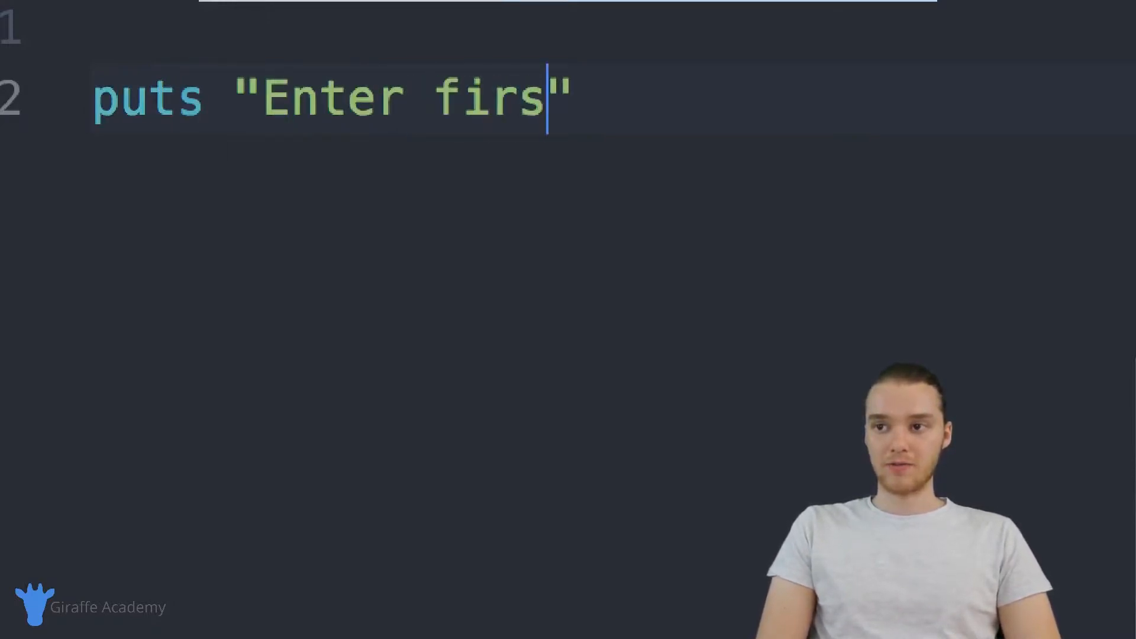
text(t number:)
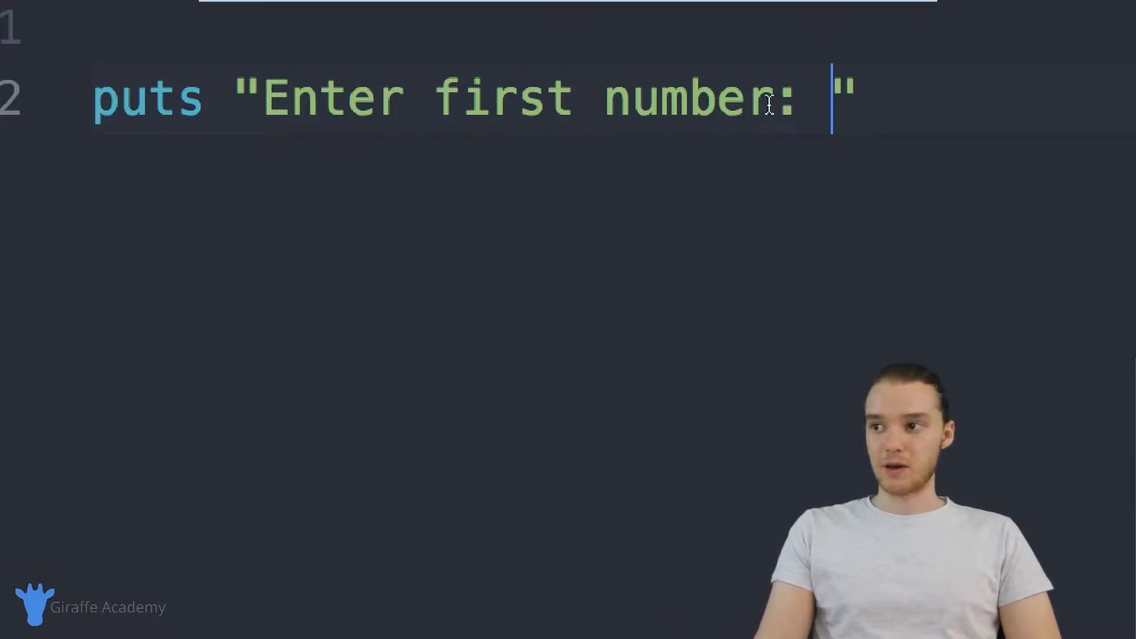
key(Return)
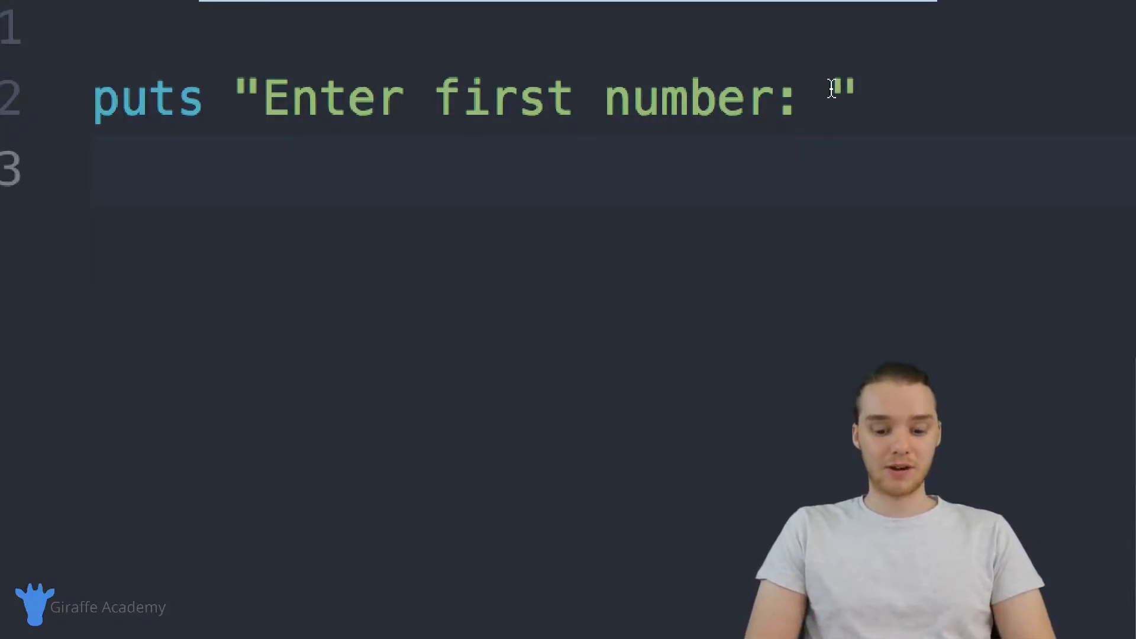
text(num1)
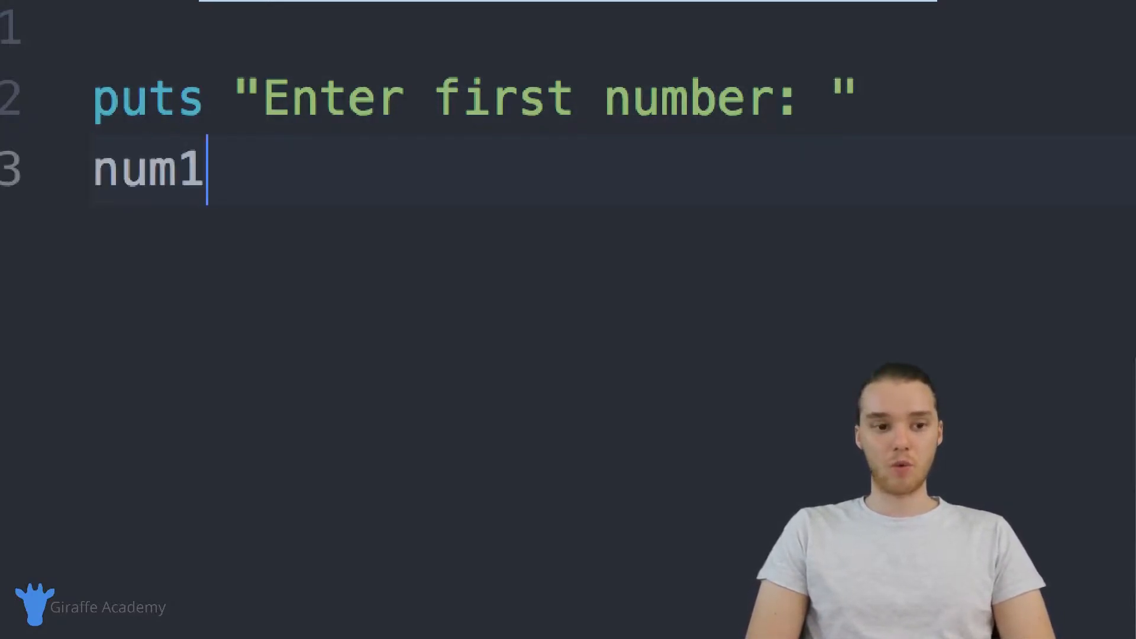
text(=)
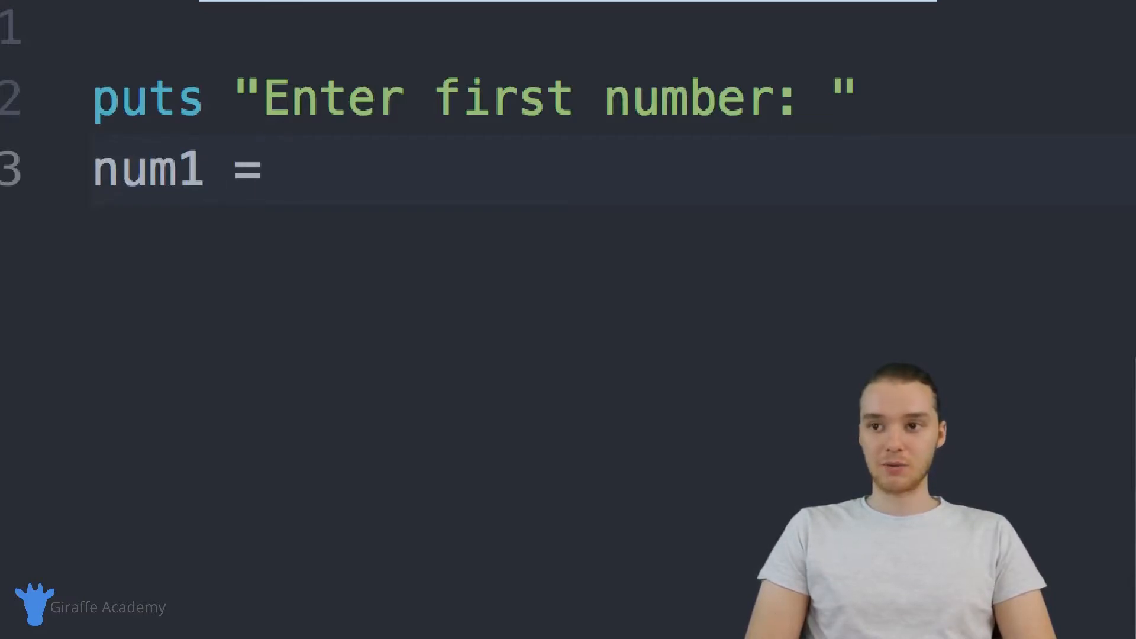
text(gets.)
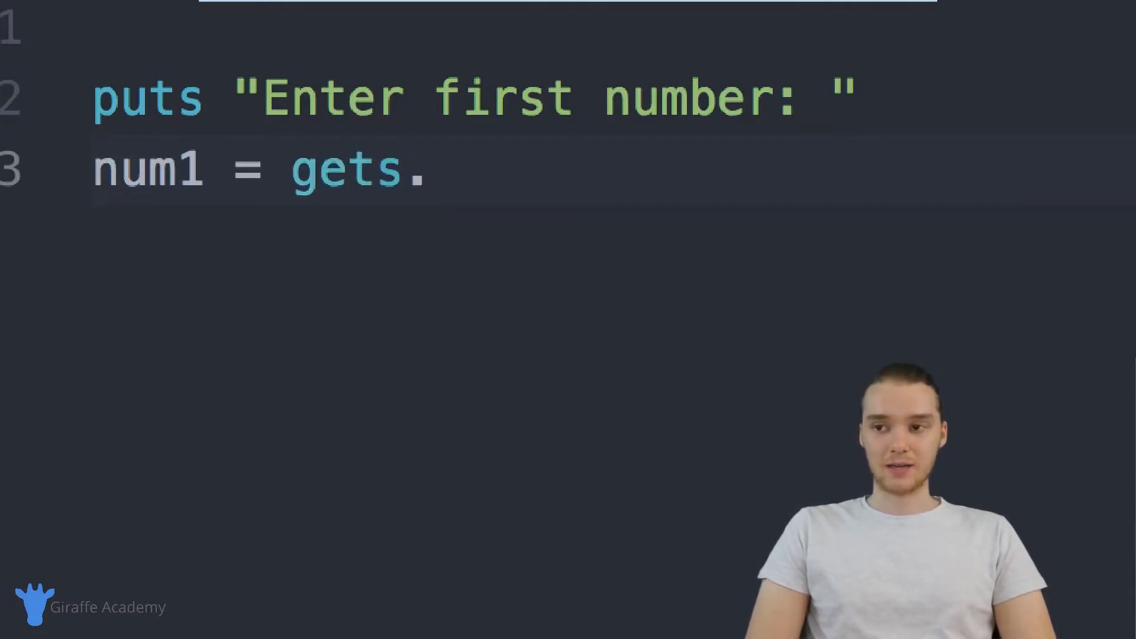
text(chomp())
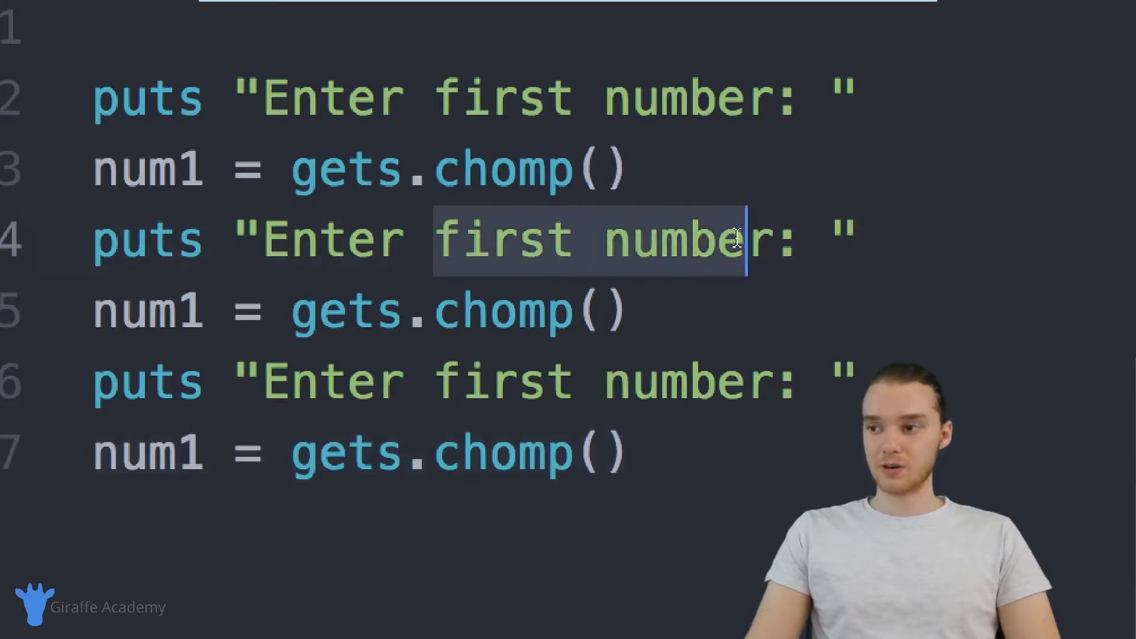
Edit the duplicated lines to prompt for an operator into op and a second number into num2.
text(operator)
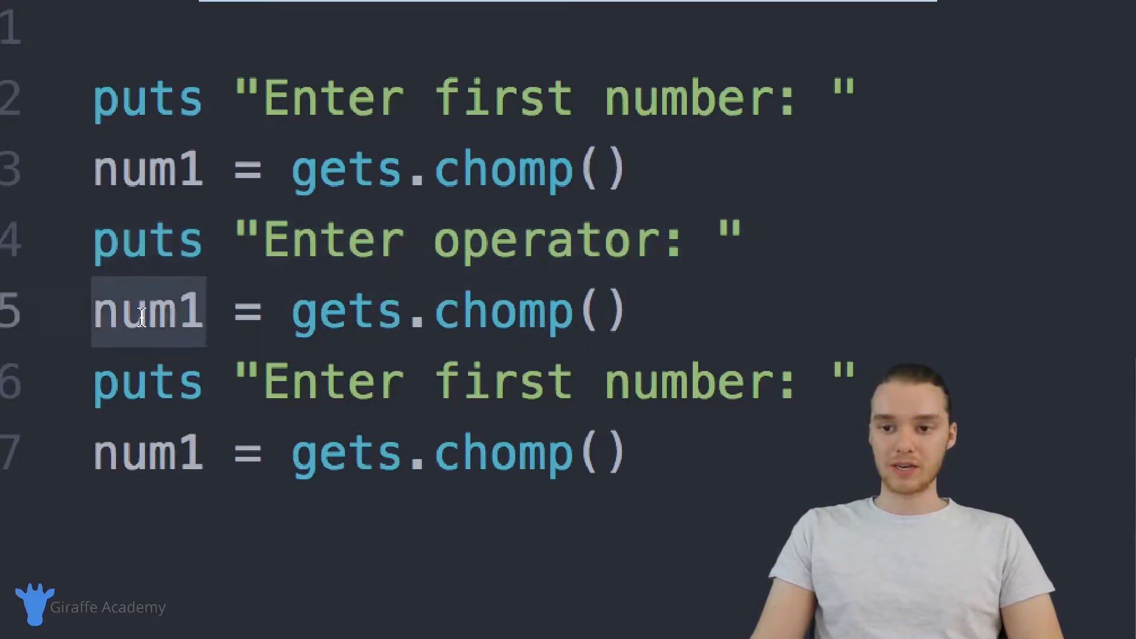
text(op)
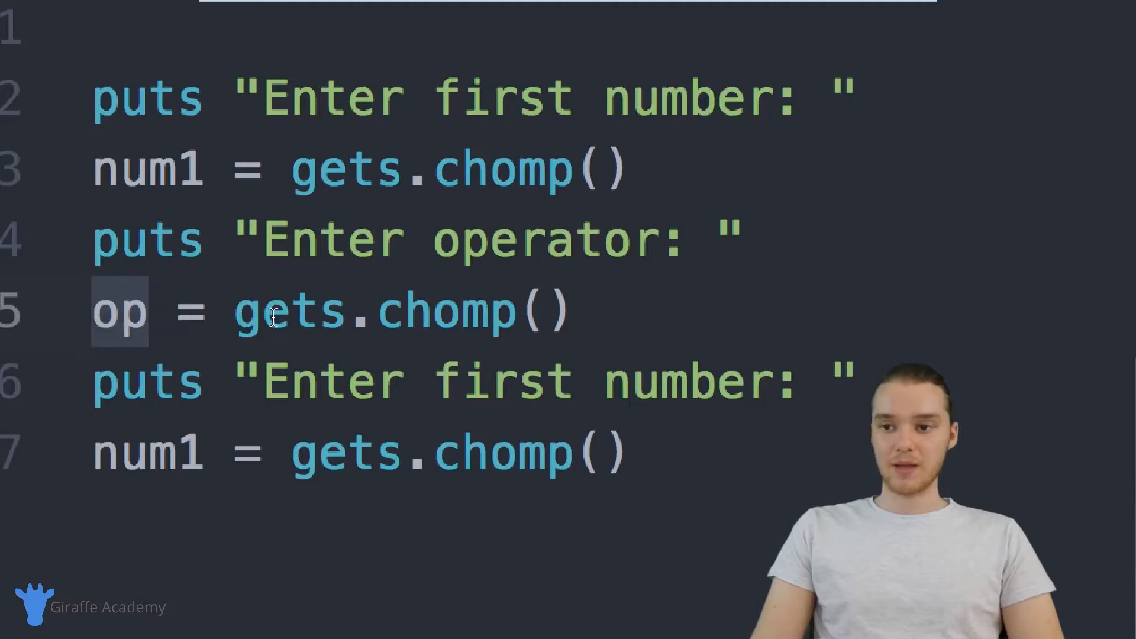
double_click(446, 312)
text(ec)
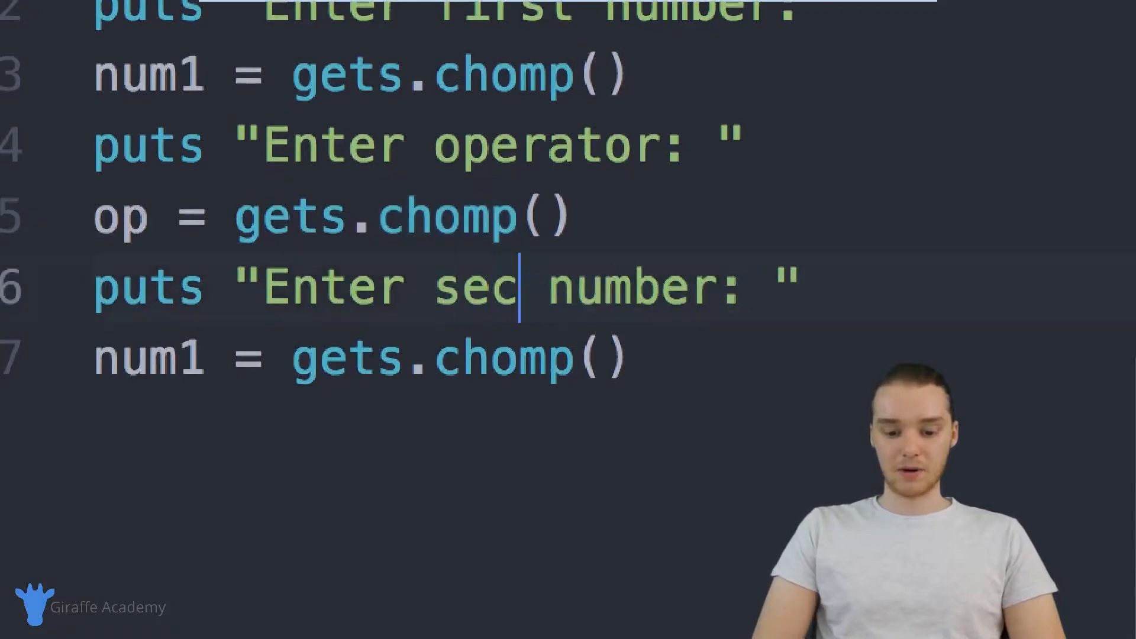
text(ond)
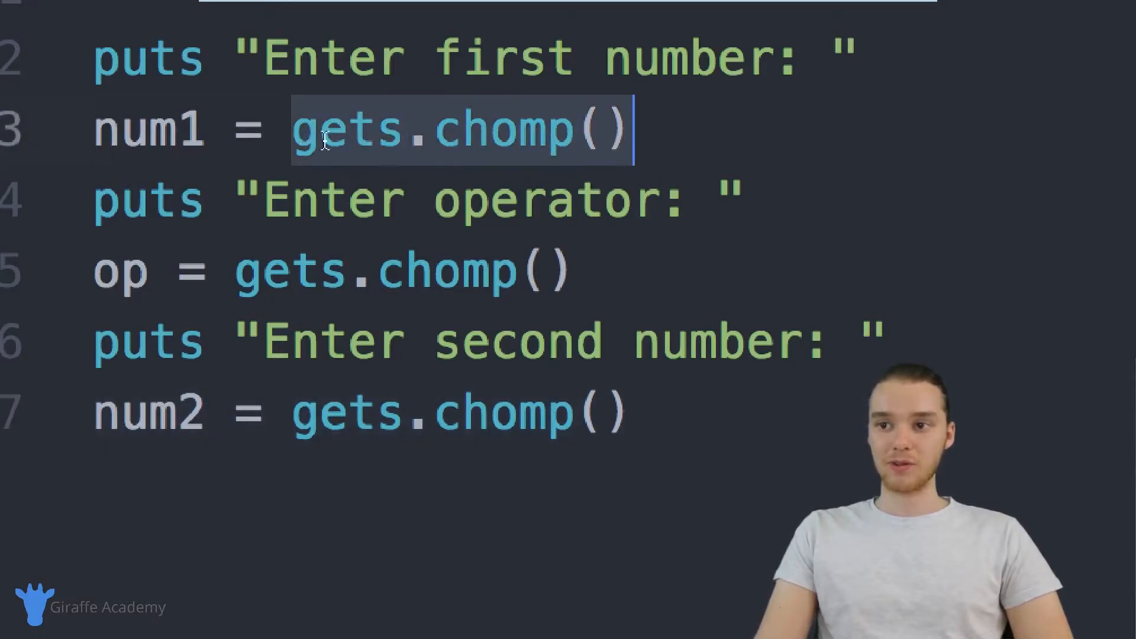
Append .to_f to gets.chomp() on both the num1 and num2 lines.
click(297, 129)
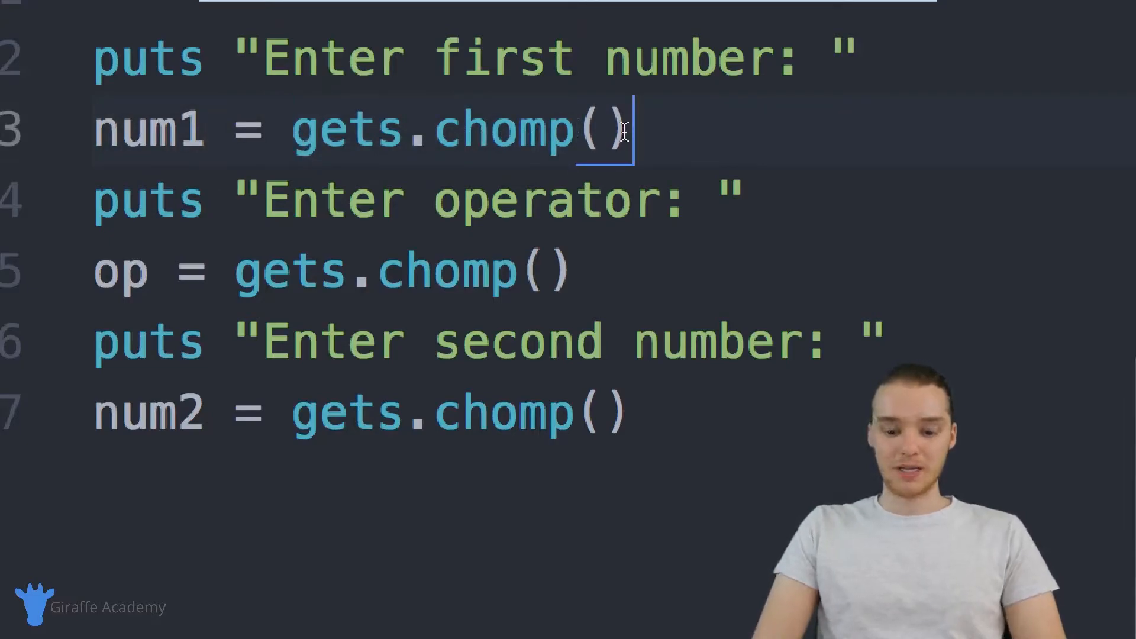
text(.to_f)
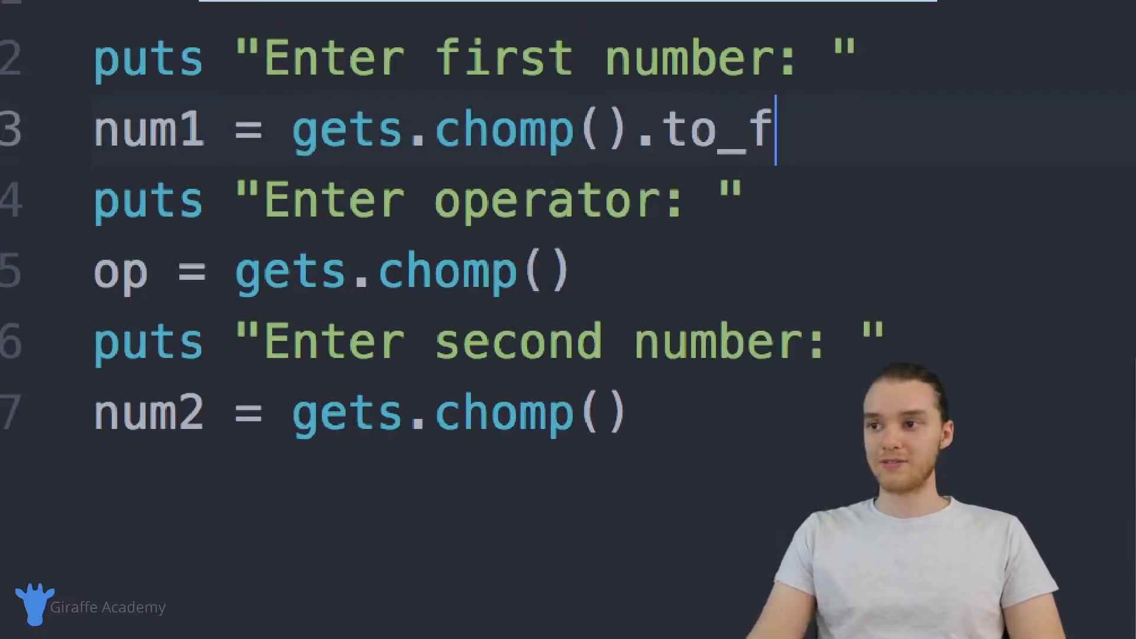
double_click(716, 129)
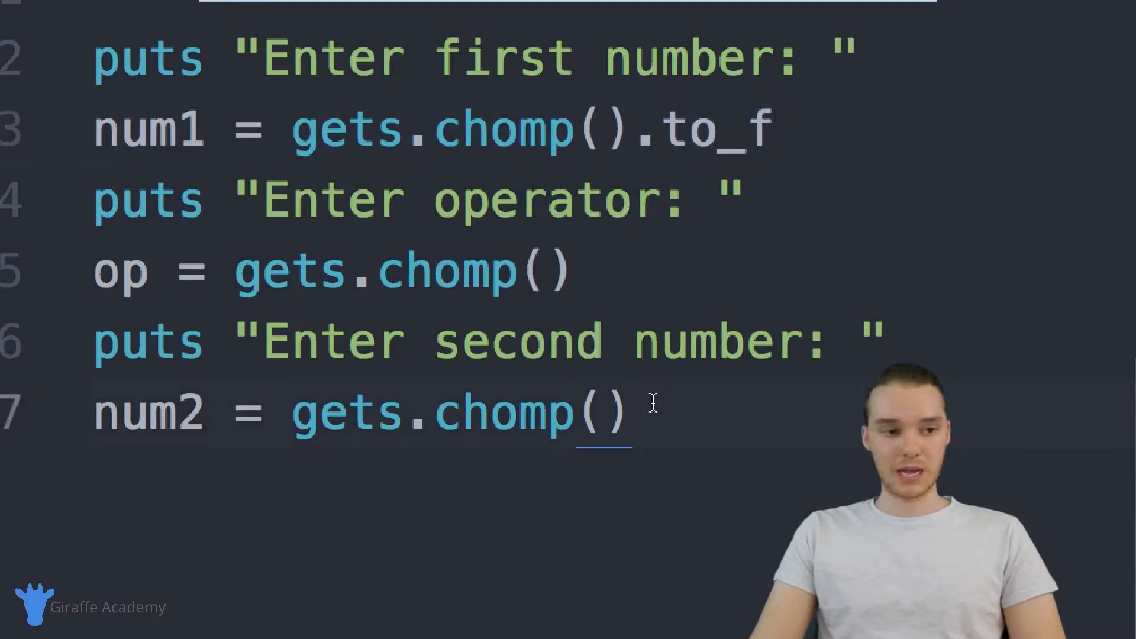
text(.to_f)
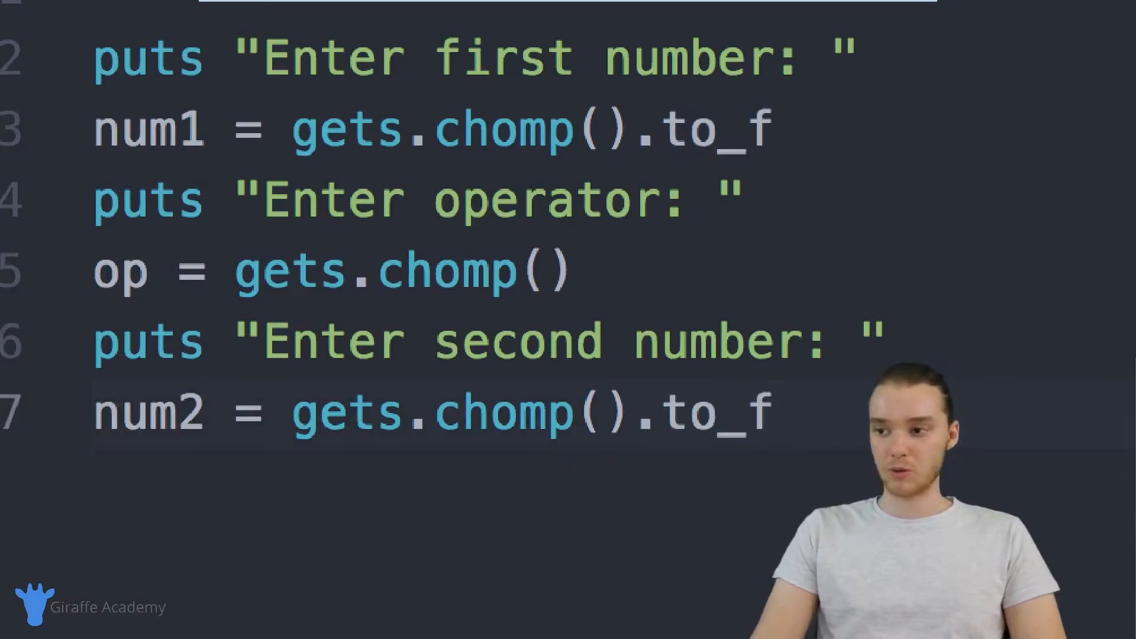
double_click(149, 128)
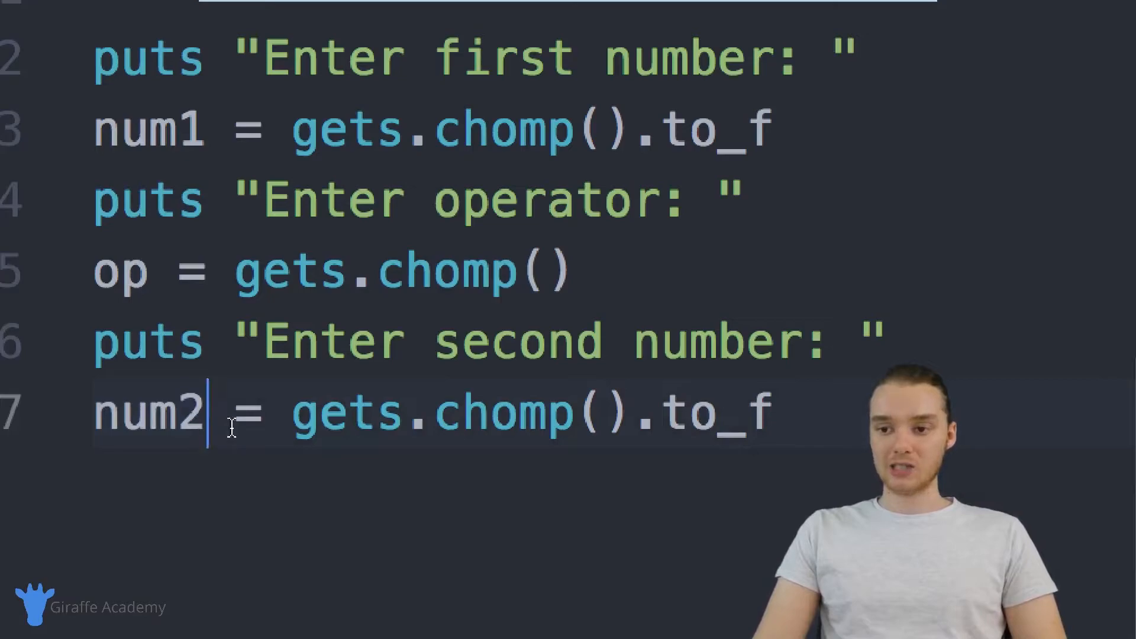
mouse_move(807, 413)
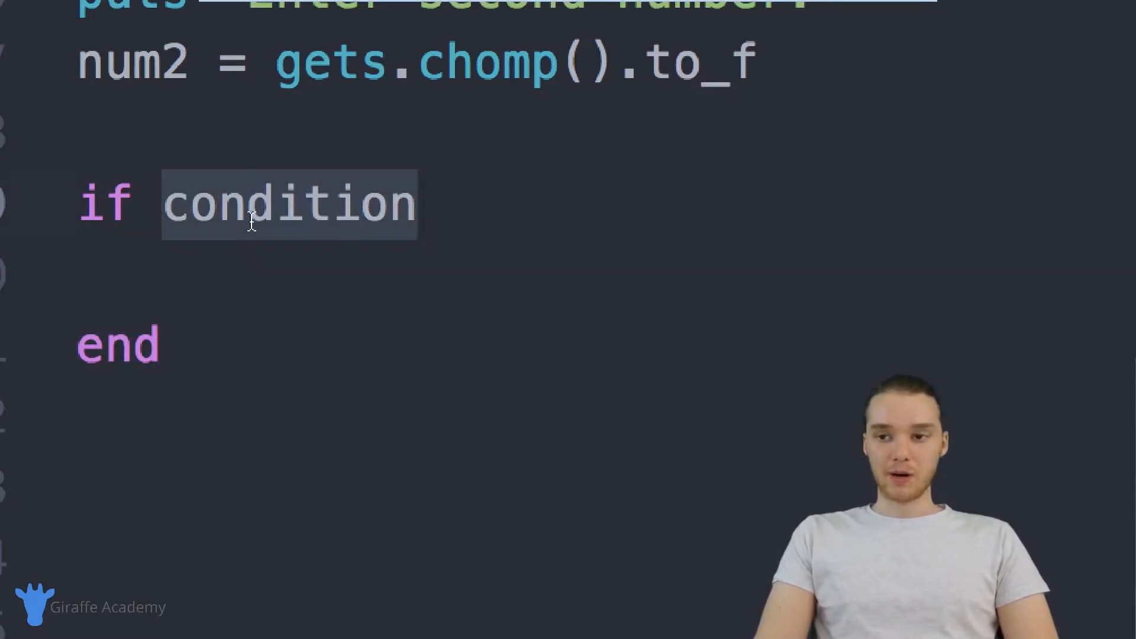
Write the condition if op == "+" for the first branch.
key(Delete)
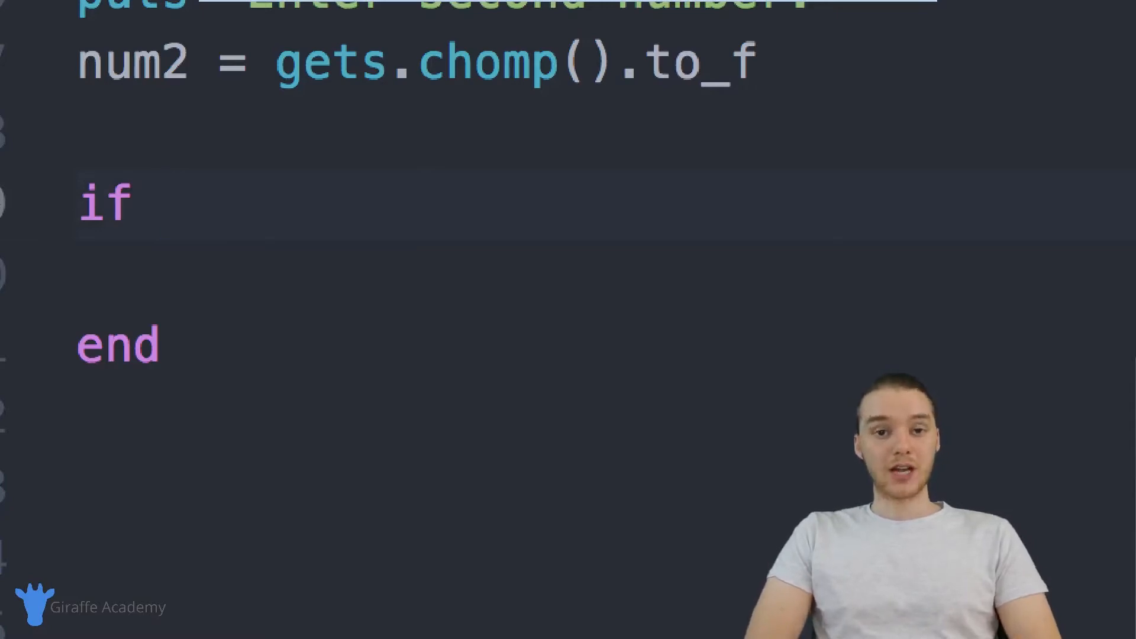
click(165, 201)
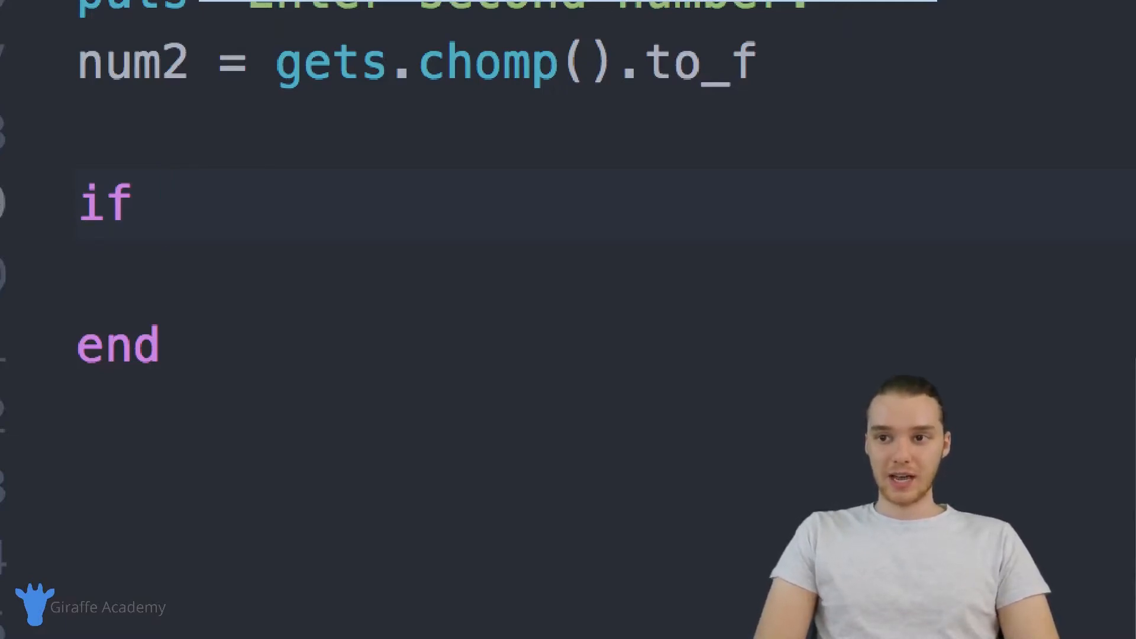
text(op)
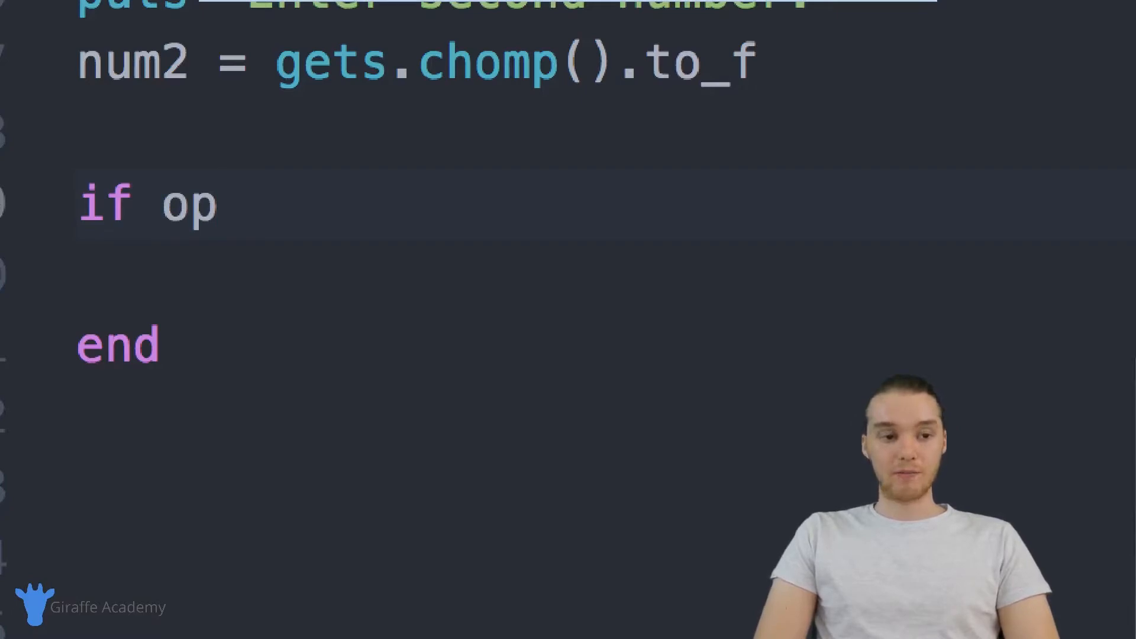
click(221, 203)
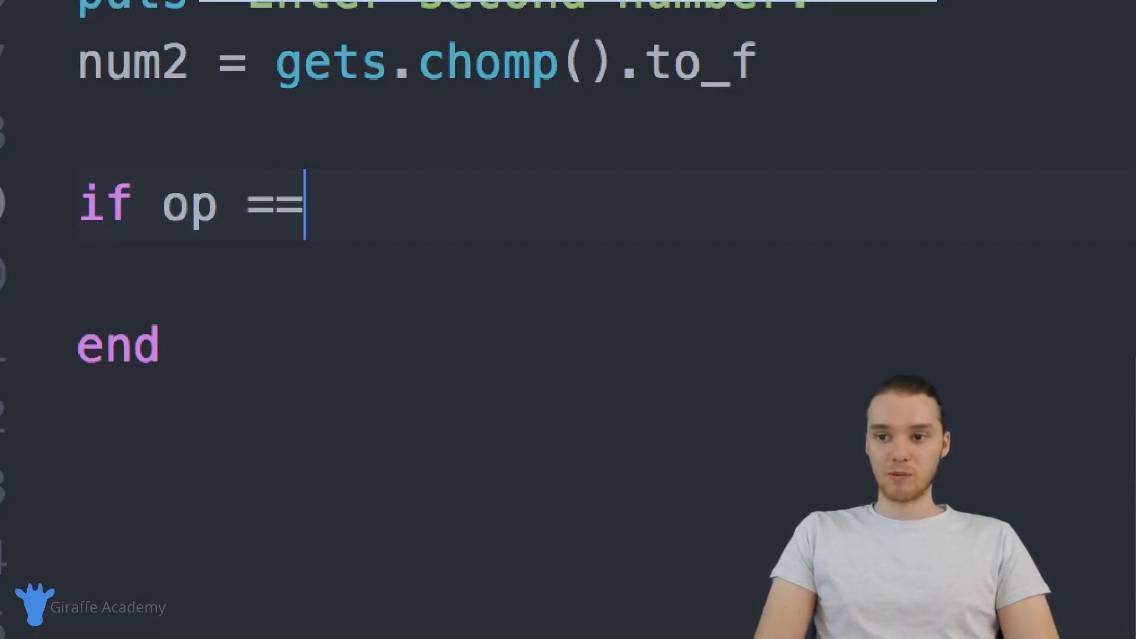
text("")
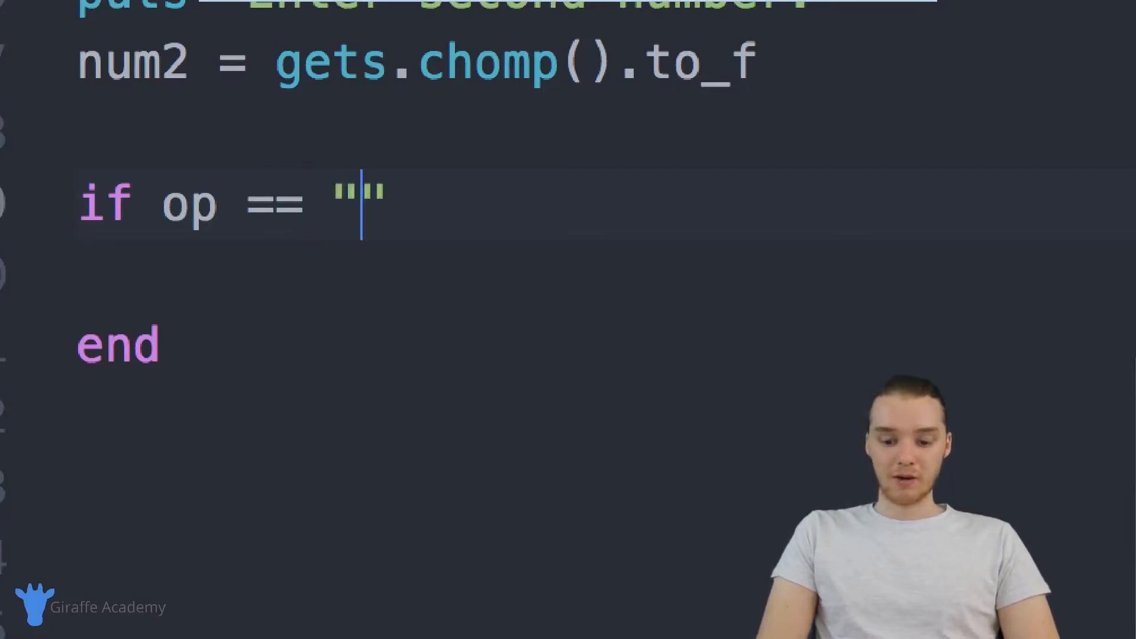
text(+)
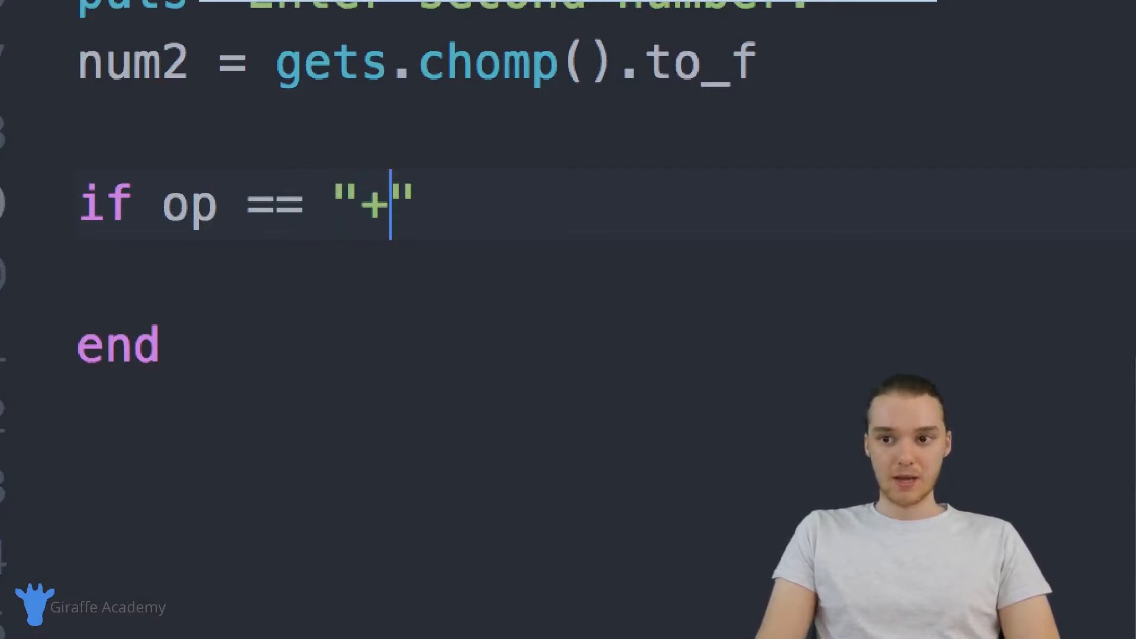
double_click(190, 202)
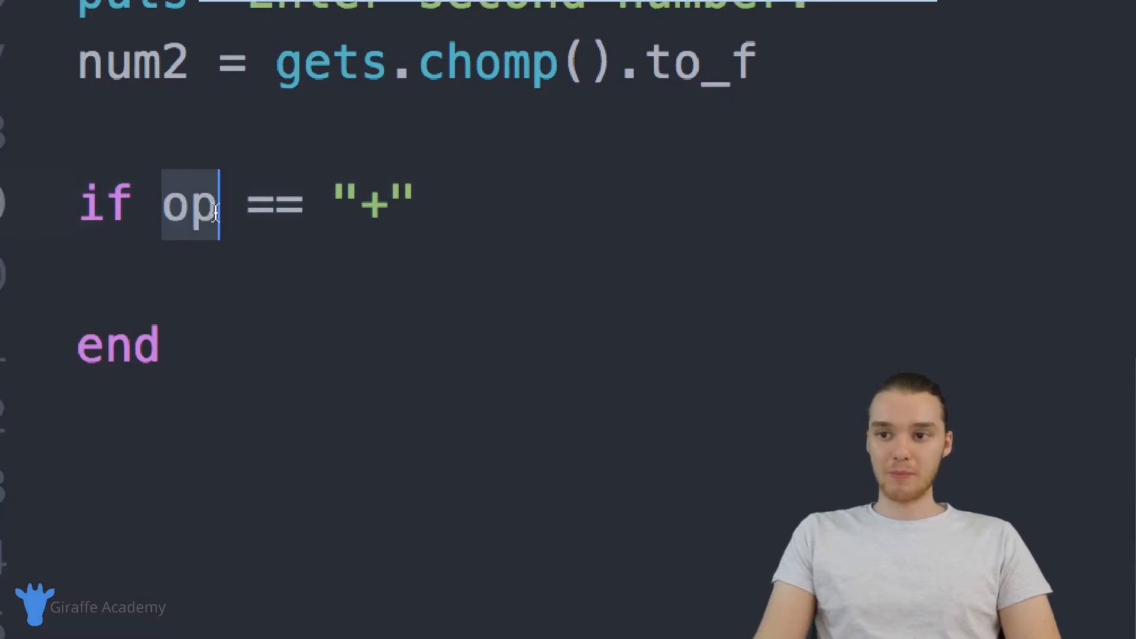
drag(213, 203, 417, 203)
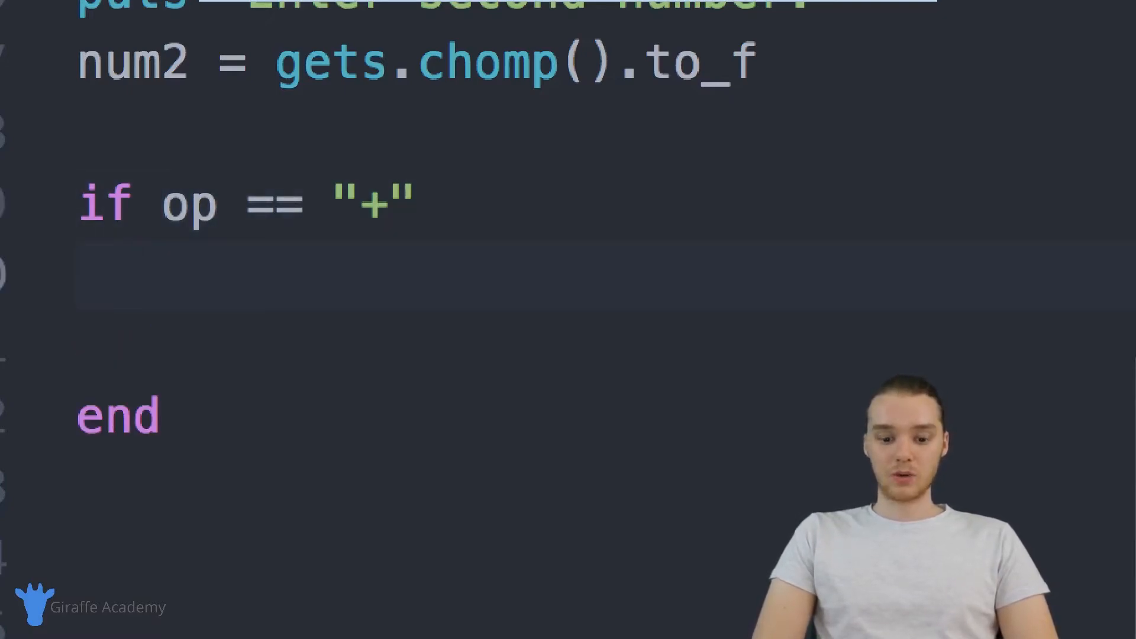
Print (num1 + num2) inside the plus branch.
text(puts)
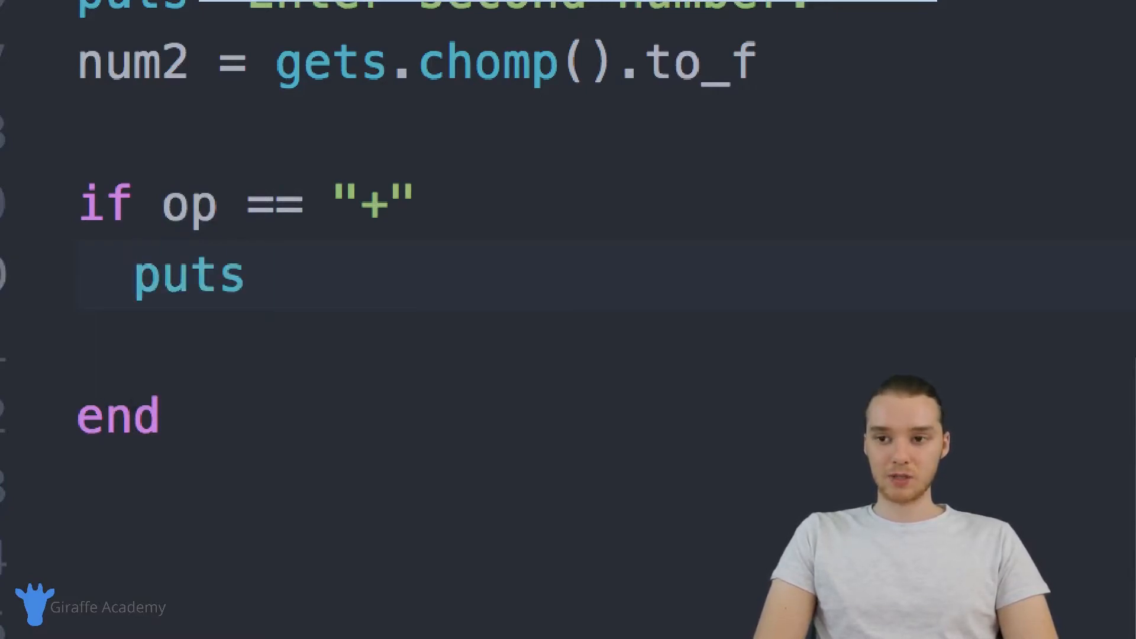
text((num1))
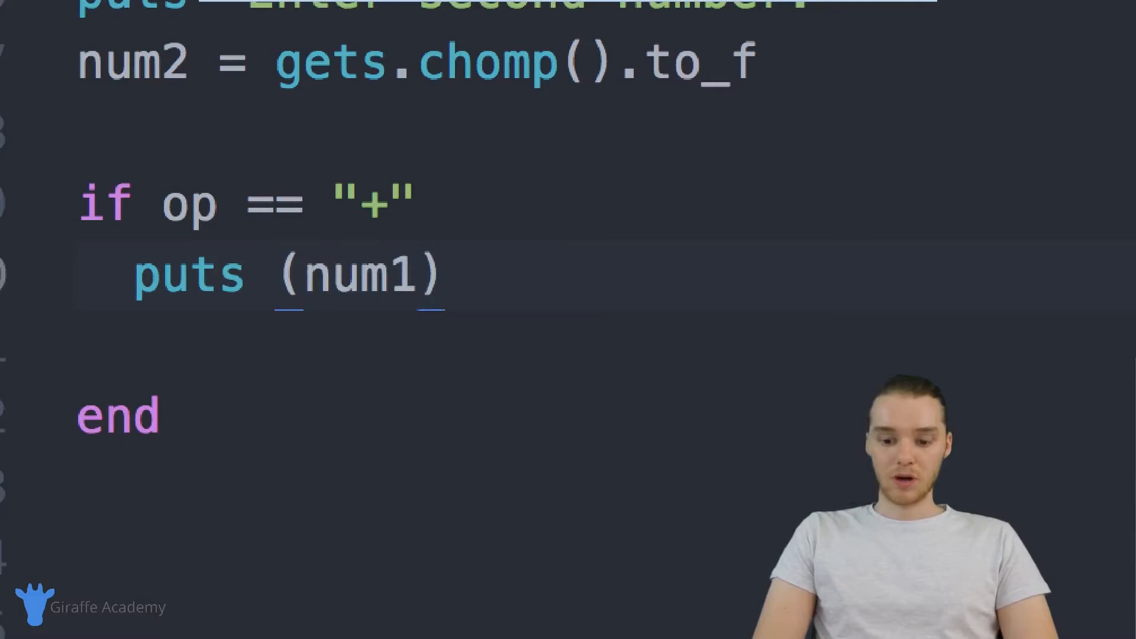
text(+ num2)
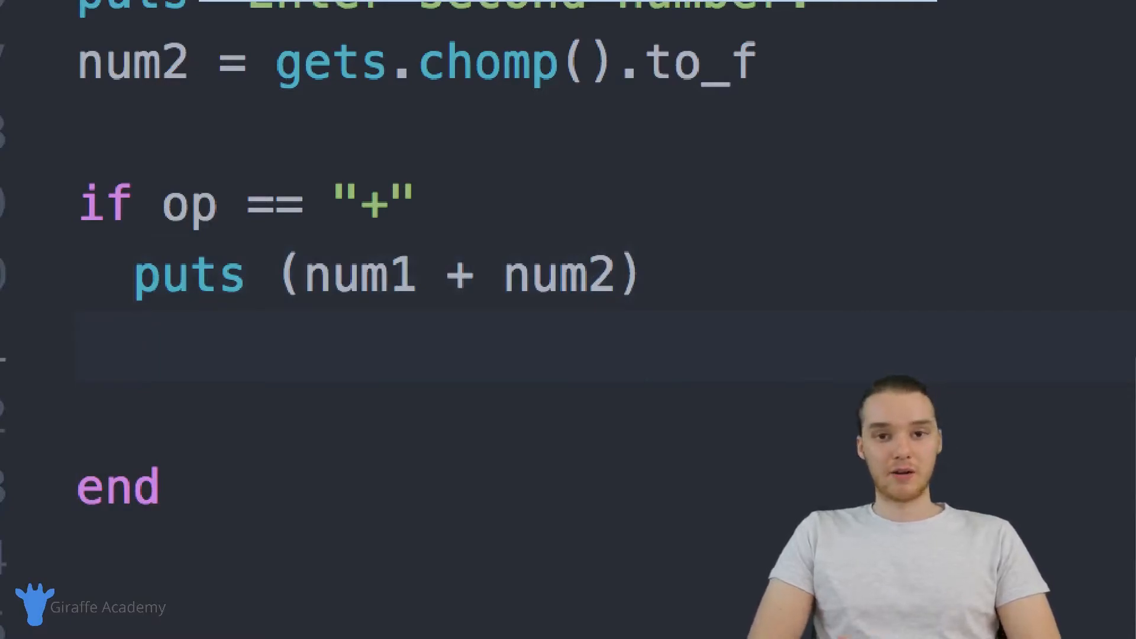
click(83, 340)
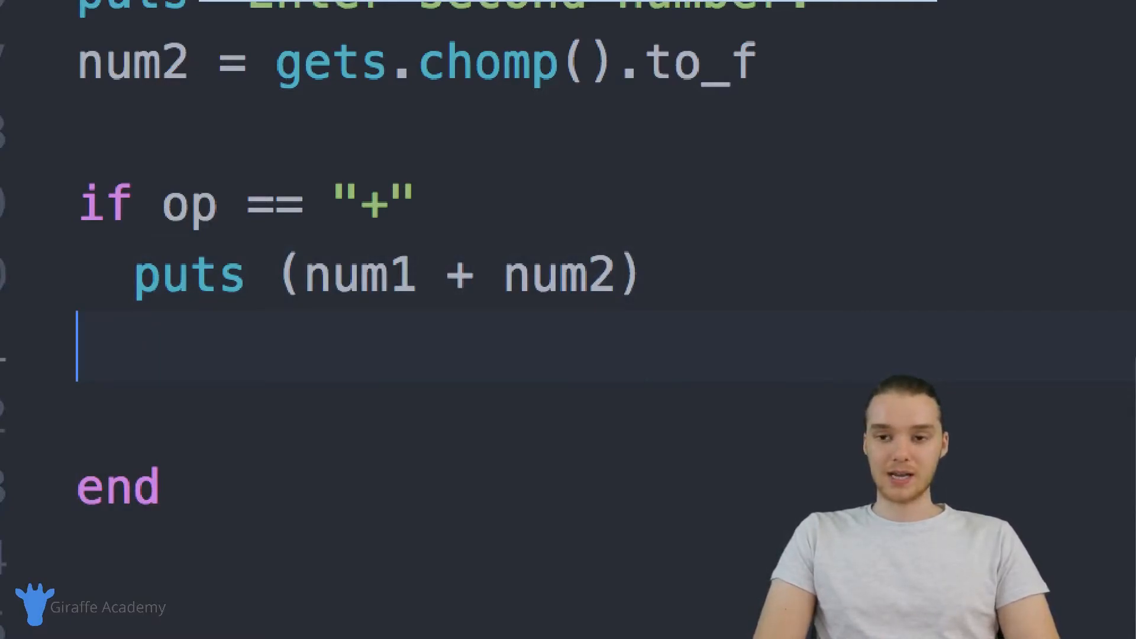
Add an elsif op == "-" branch printing (num1 - num2).
text(elsif)
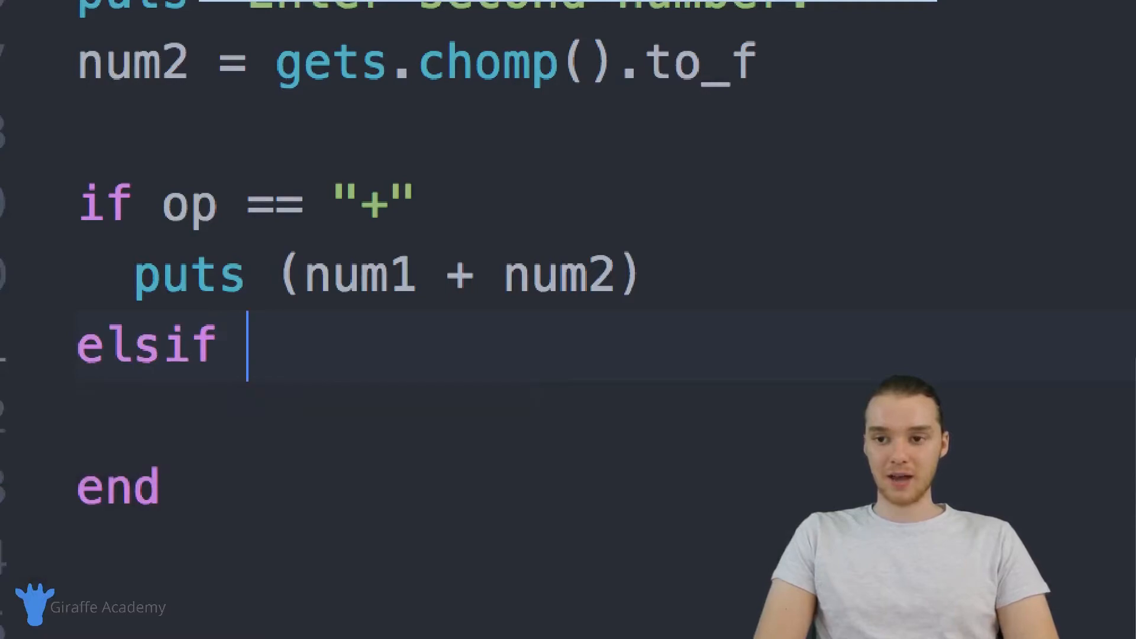
text(op ==)
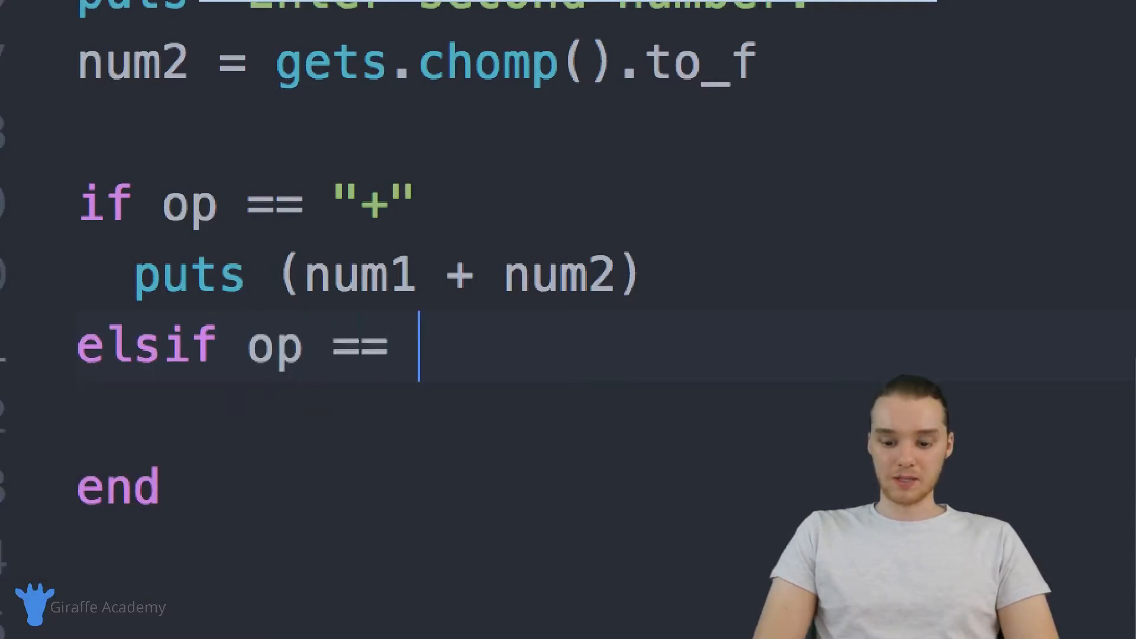
text("-")
click(606, 417)
text(puts)
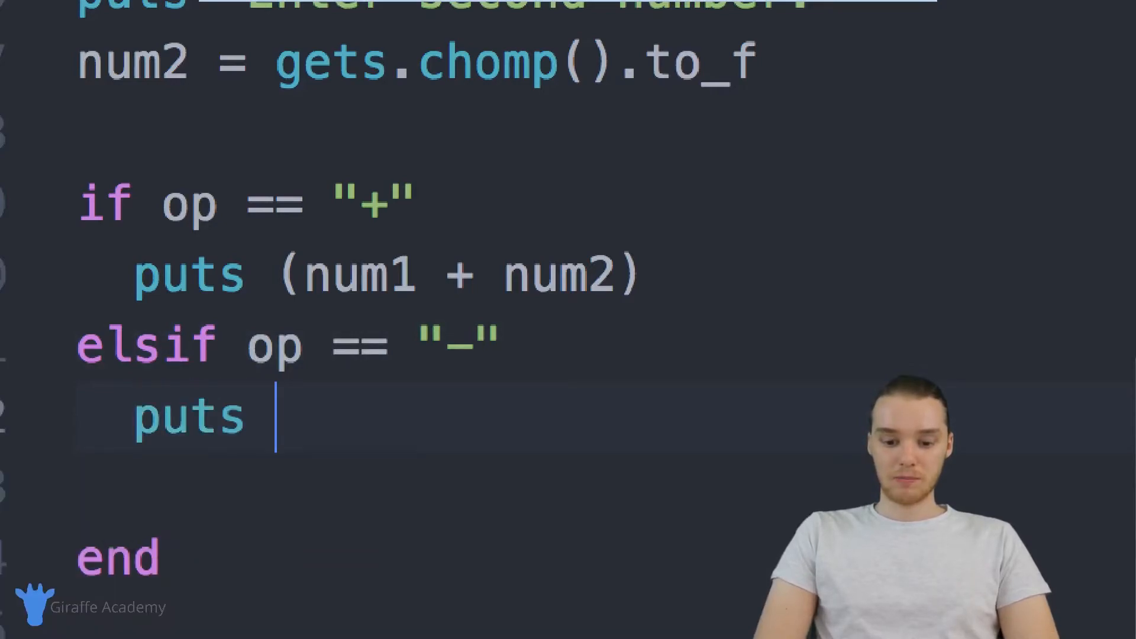
text((num1 ))
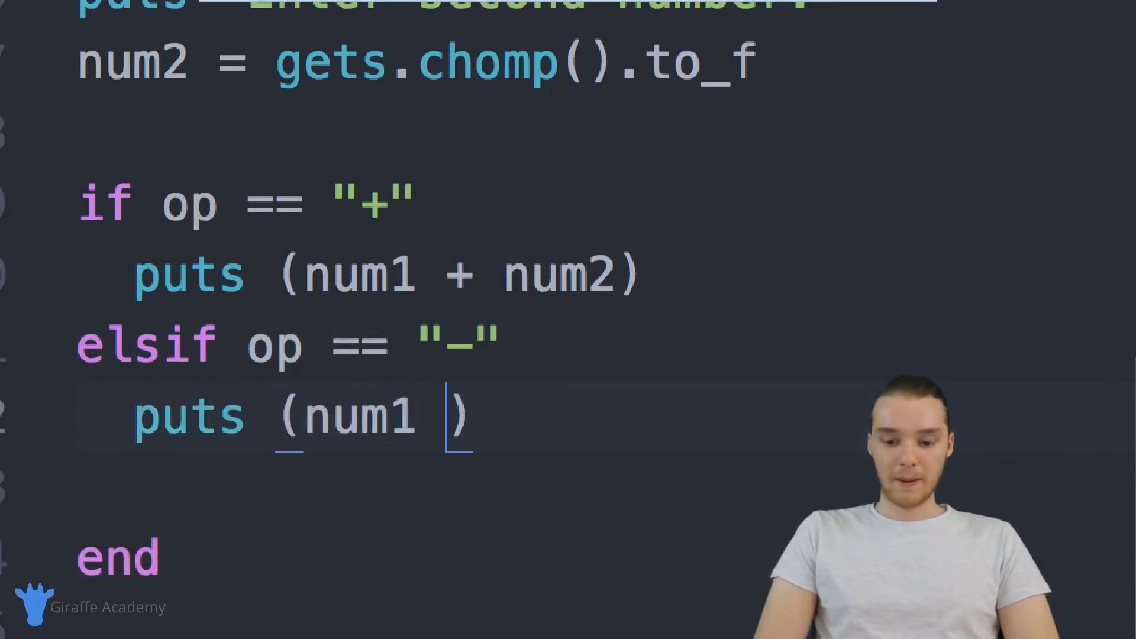
text(- num2)
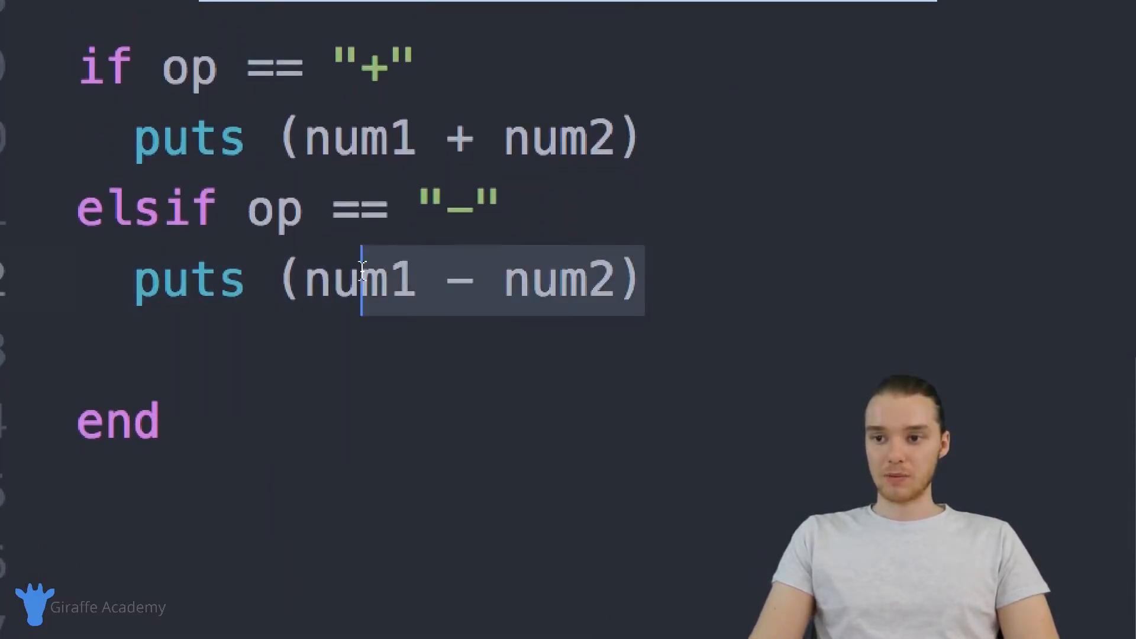
Duplicate the subtraction branch into "/" and "*" branches for quotient and product.
click(87, 348)
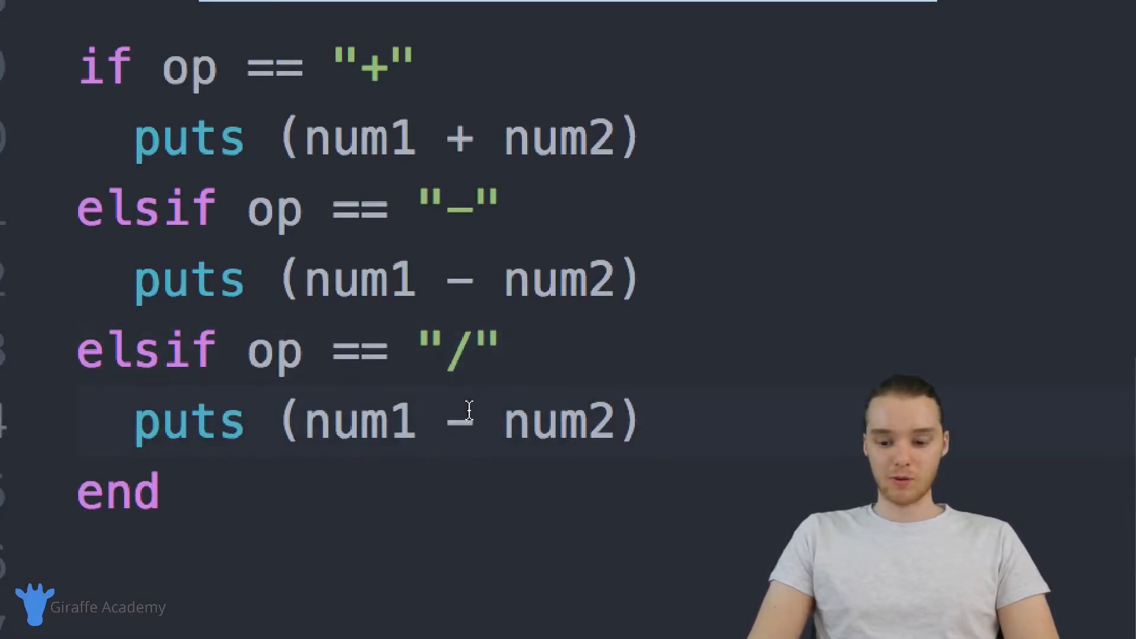
text(/)
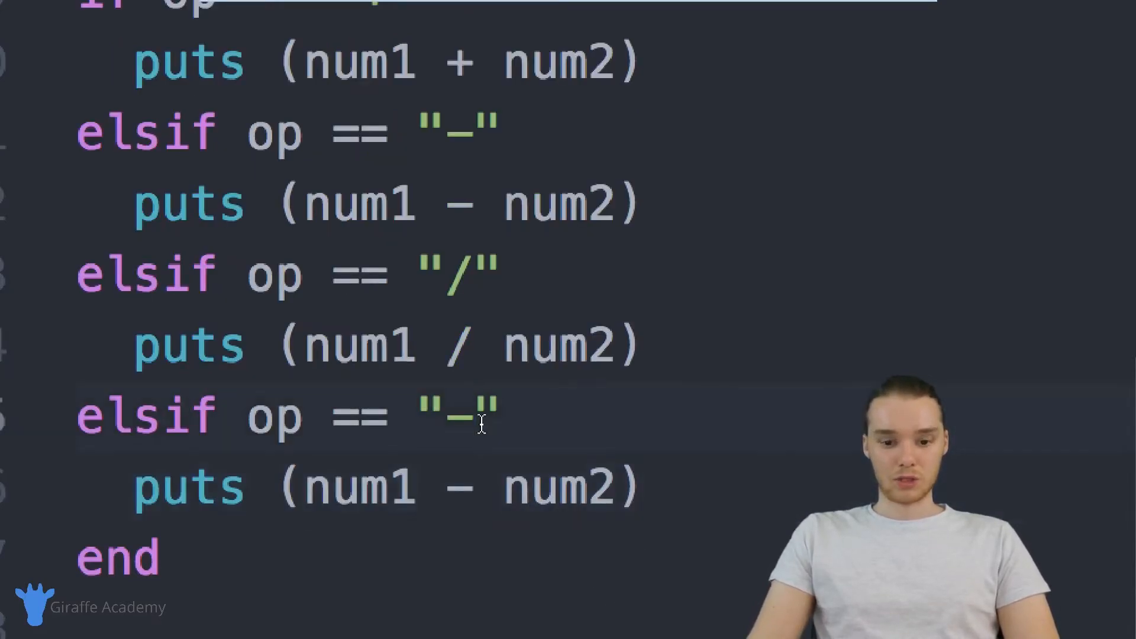
text(*)
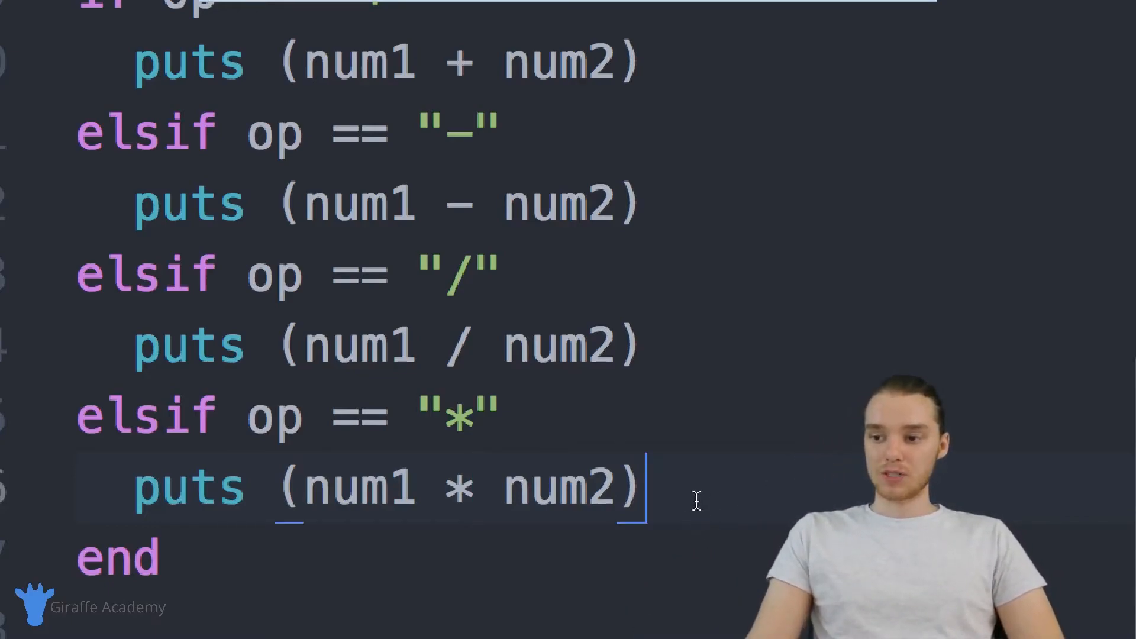
key(Return)
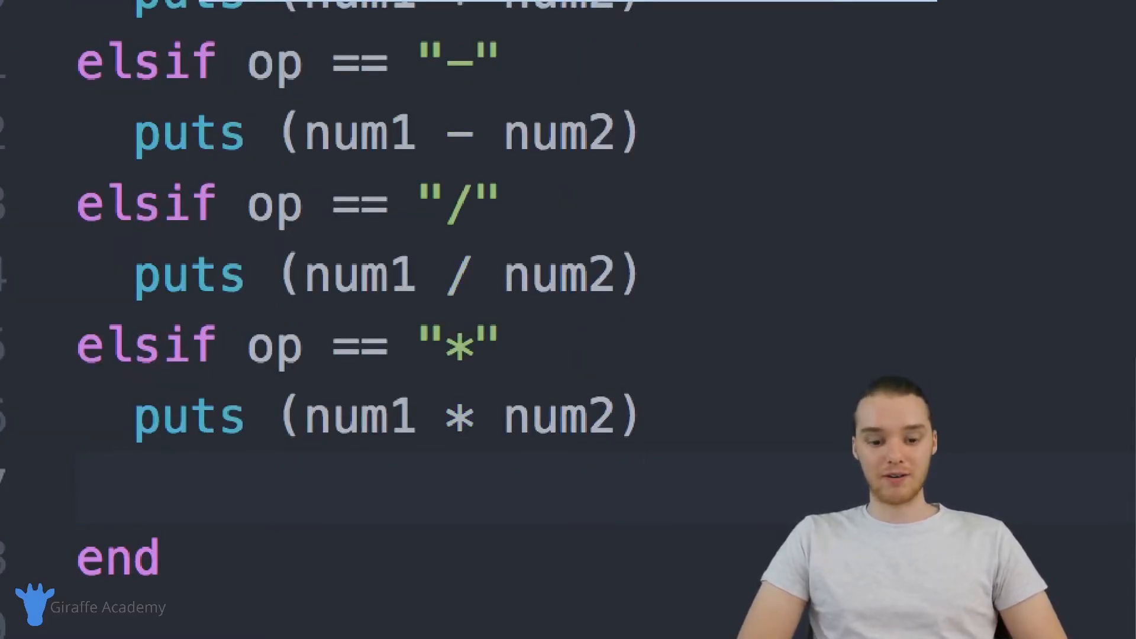
text(else)
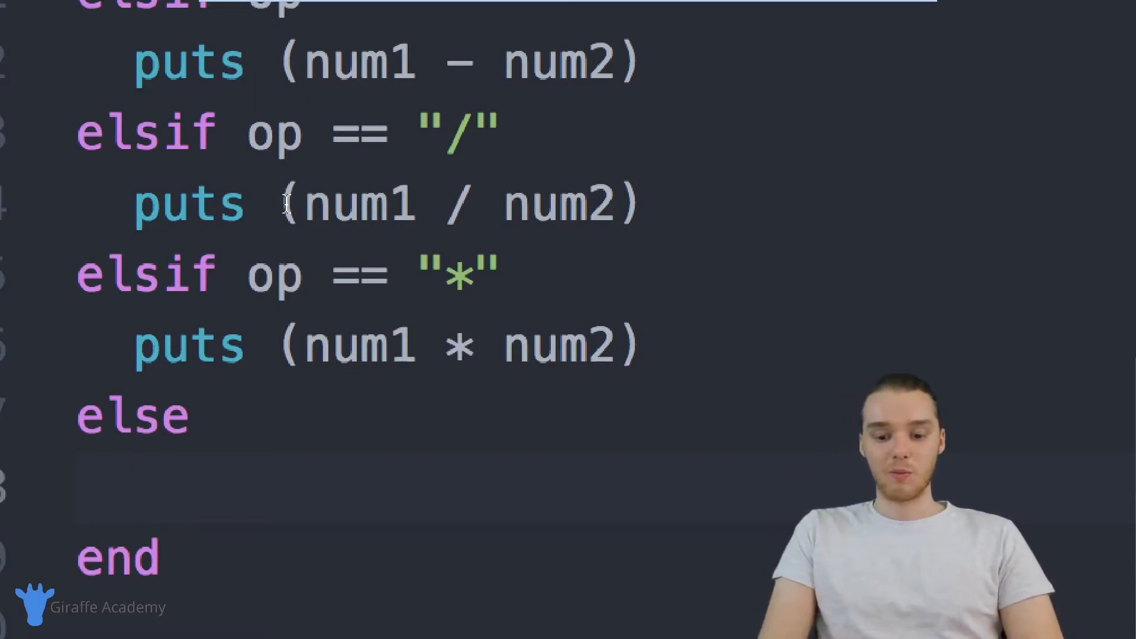
Print "Invalid operator" inside the else branch.
text(puts "Invalid Ope)
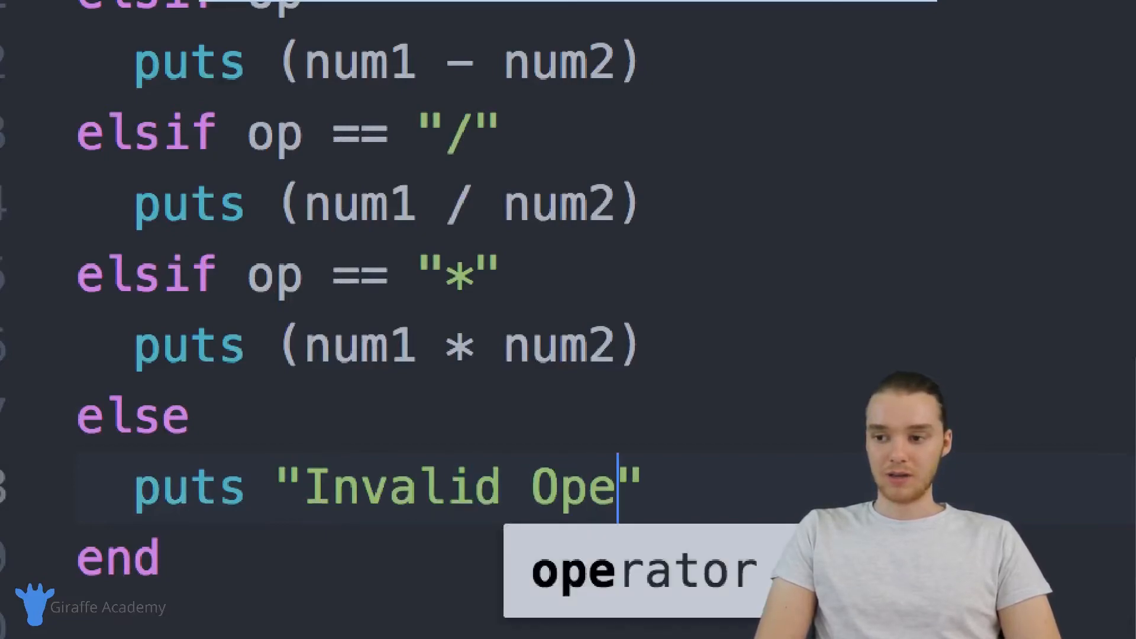
text(rator)
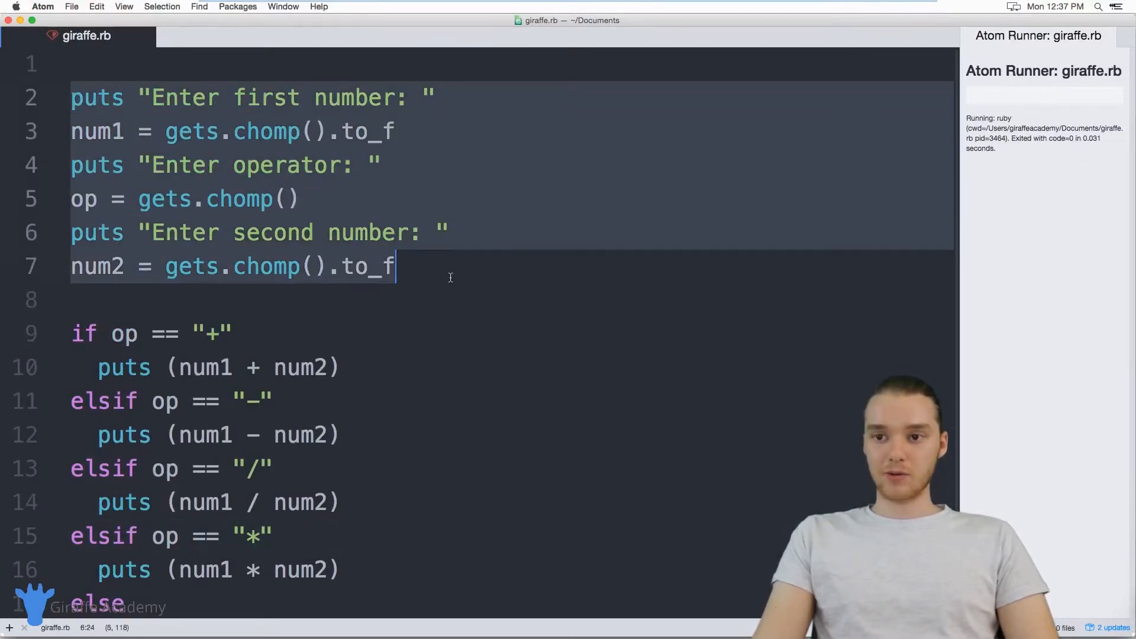
Open a new platformio terminal from the status-bar + button.
scroll(down, 3)
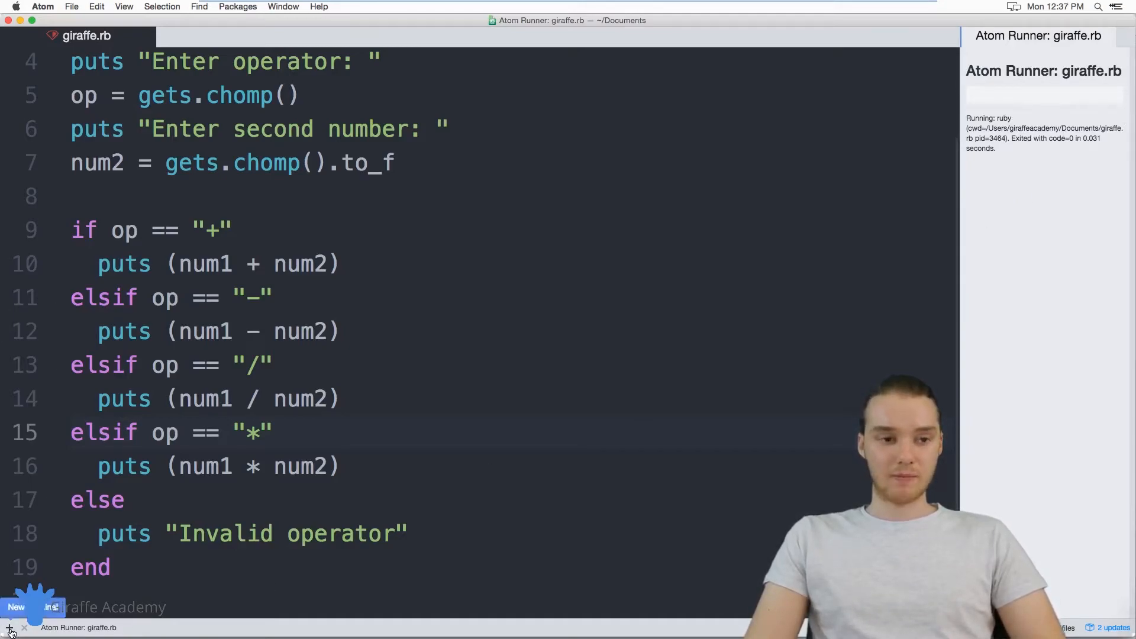
click(9, 627)
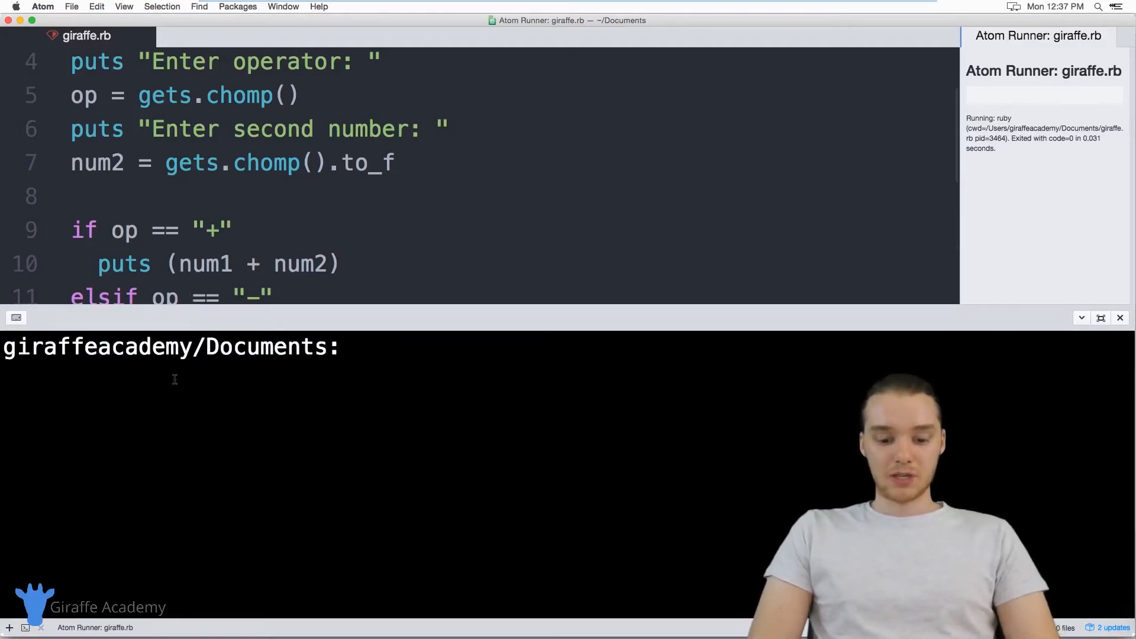
Run ruby giraffe.rb and add 5 + 6, getting 11.0.
text(ruby giraffe.rb)
text(5)
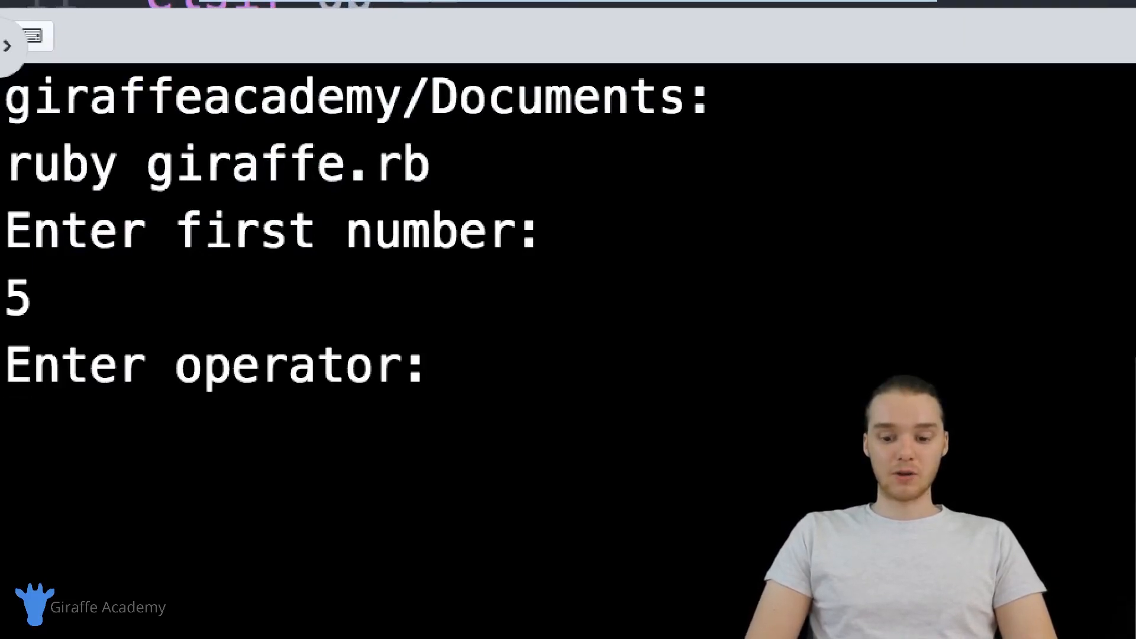
text(+)
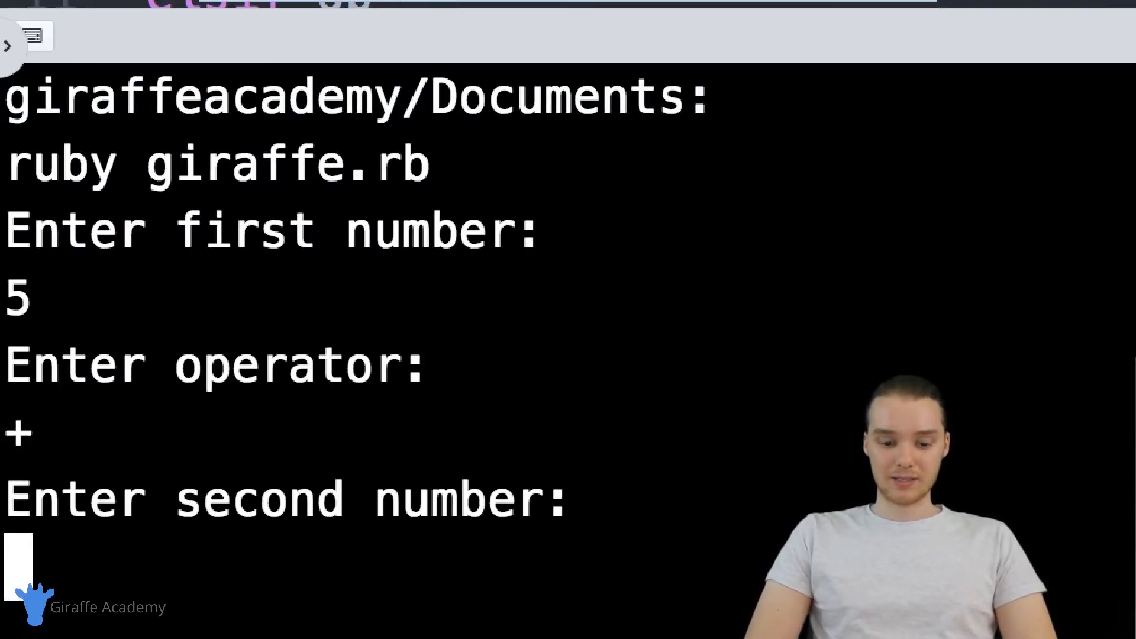
text(6)
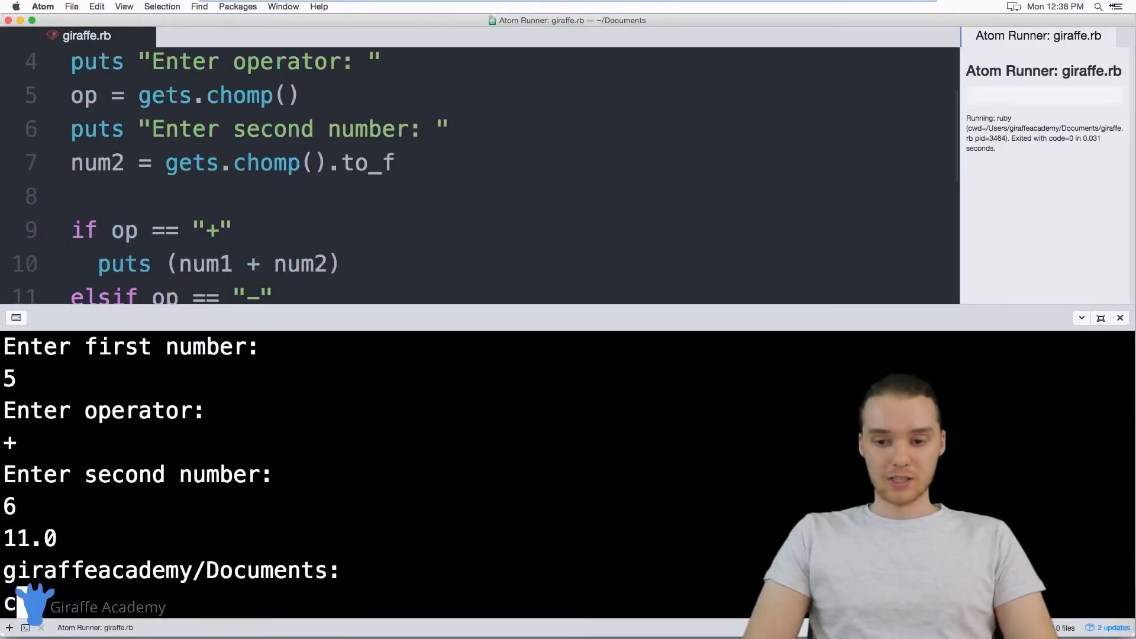
text(ruby giraffe.rb)
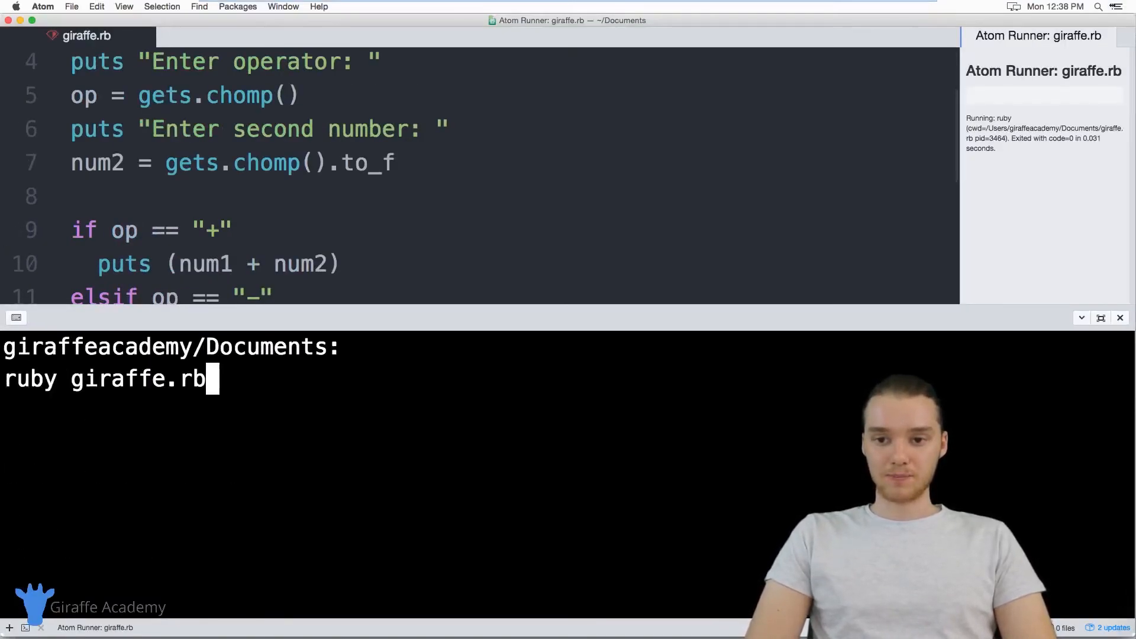
Rerun the script to multiply 5 by 8.65, then start another run.
key(Return)
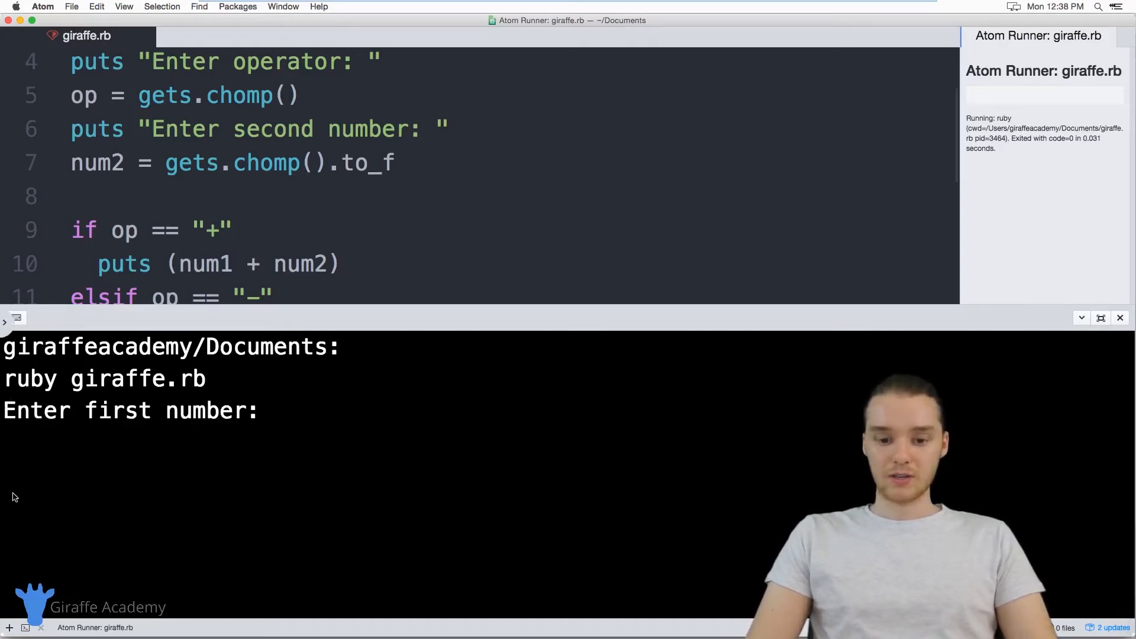
text(5)
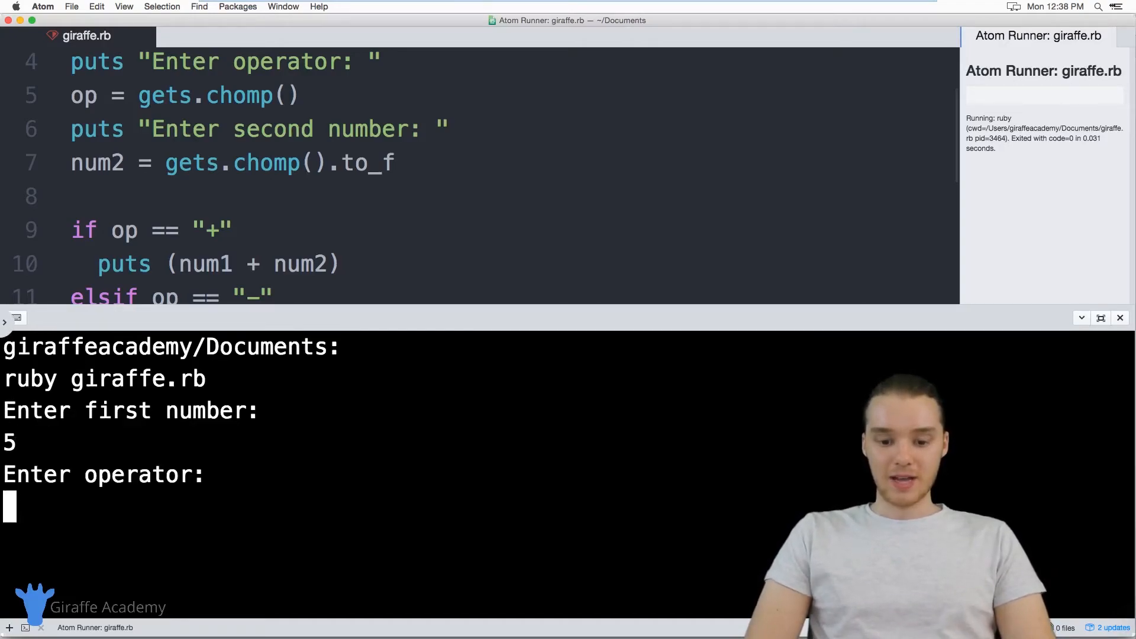
text(8.)
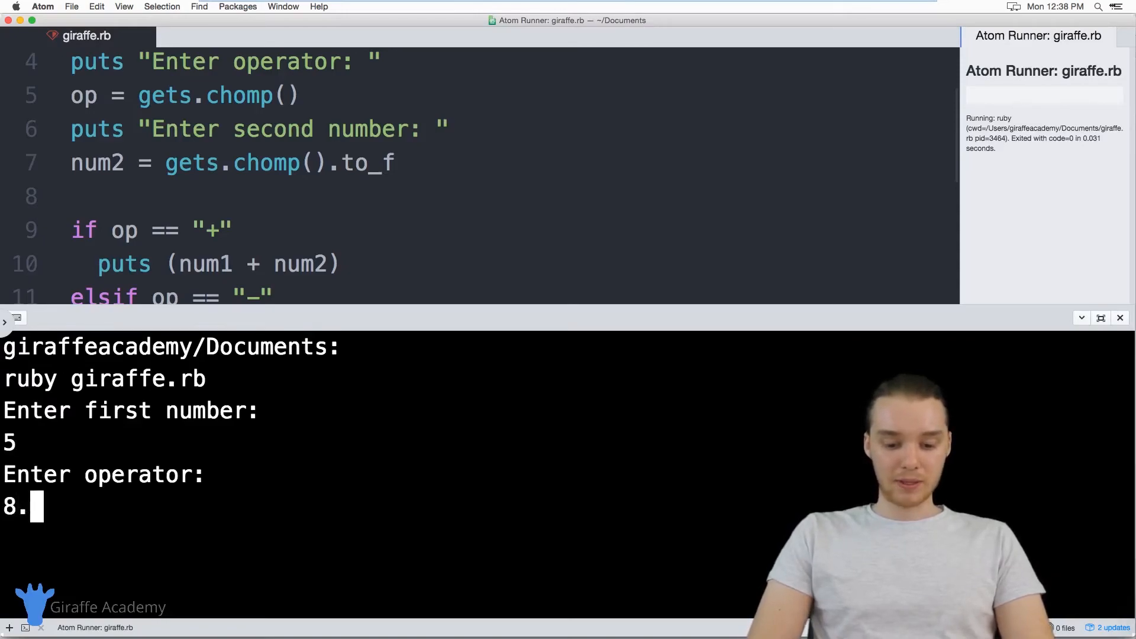
text(65)
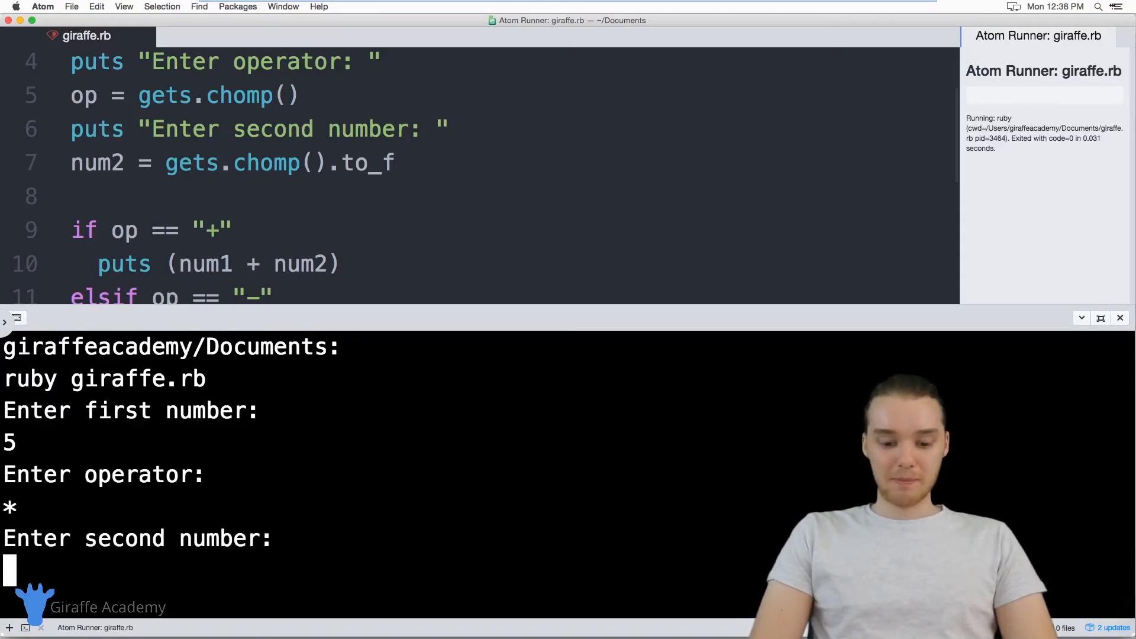
text(8.65)
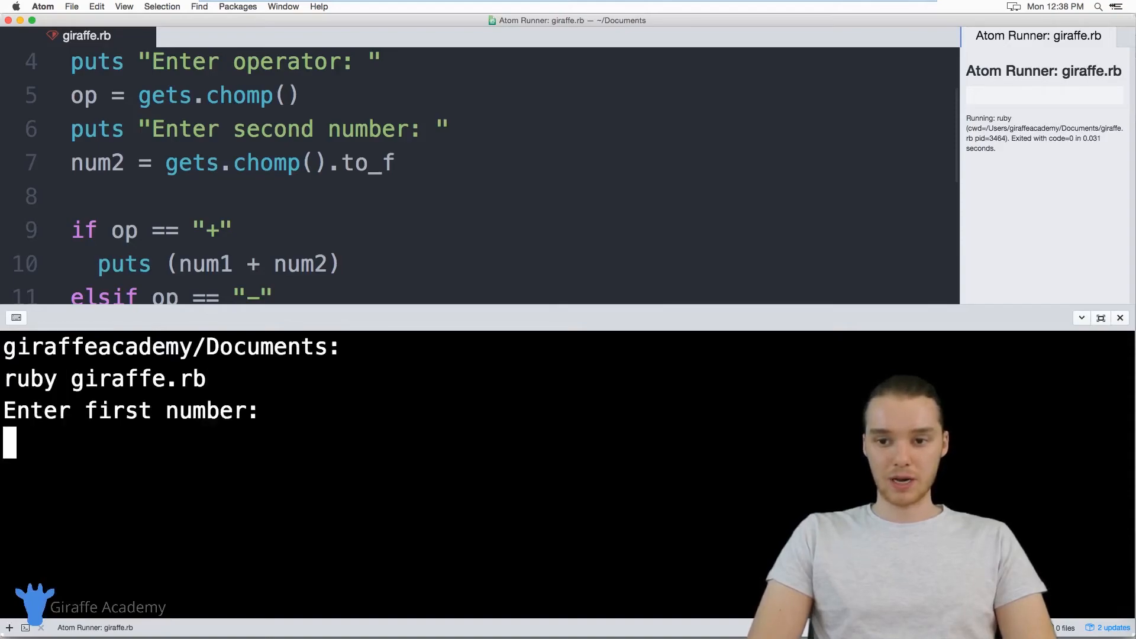
Enter 4, operator T and 5, producing the "Invalid operator" message.
text(4)
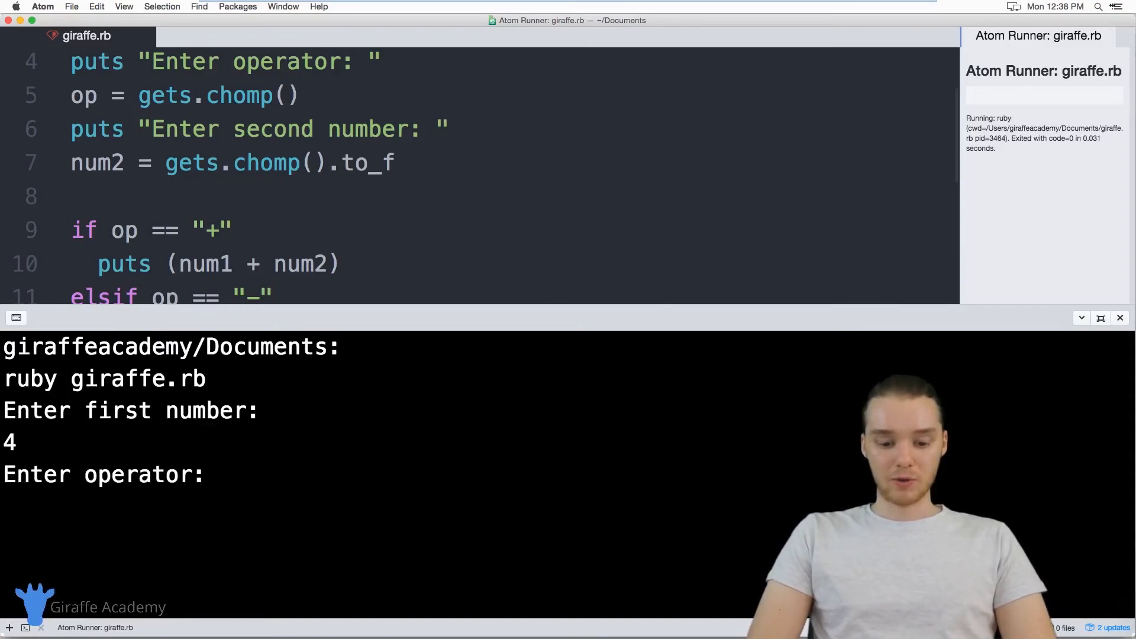
text(T)
text(5)
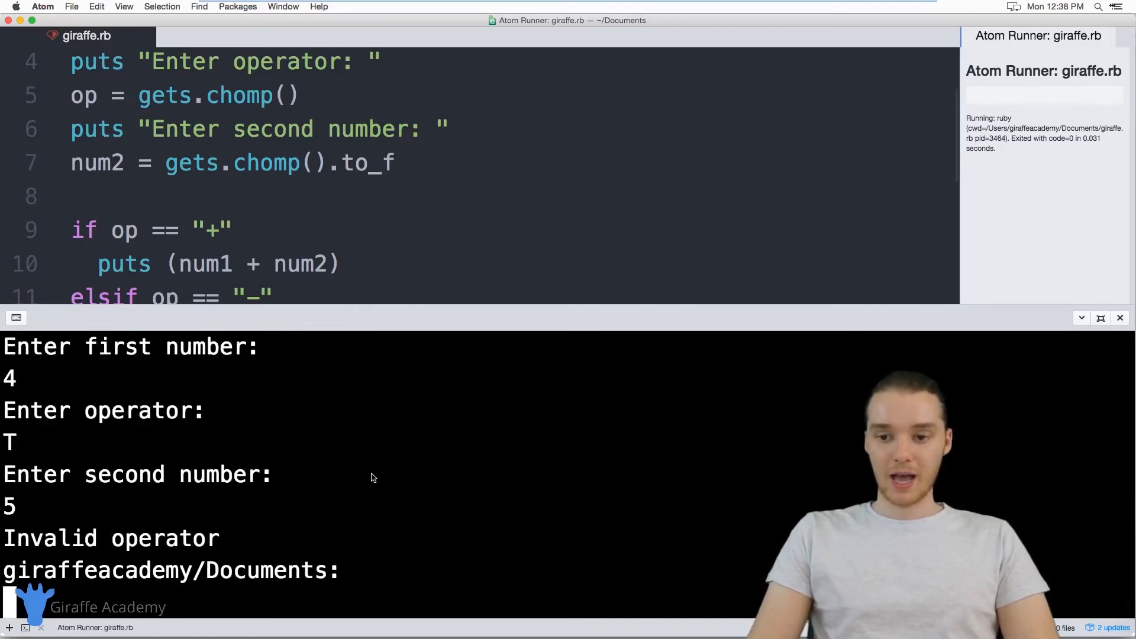
double_click(109, 539)
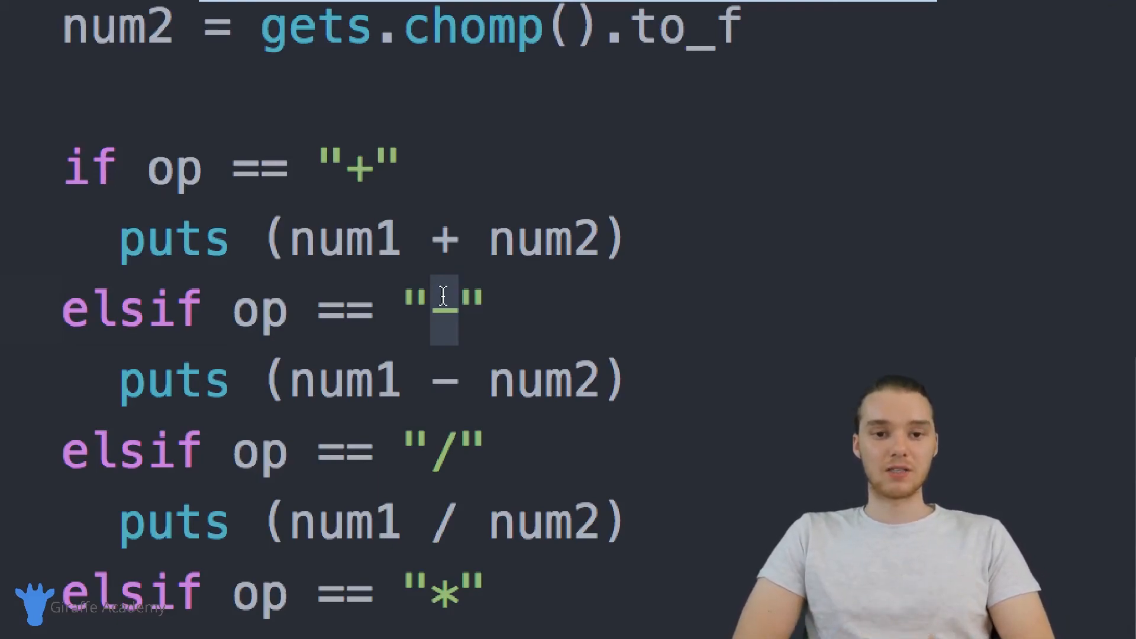
Replace the minus in the subtraction elsif condition with a plain hyphen.
text(-)
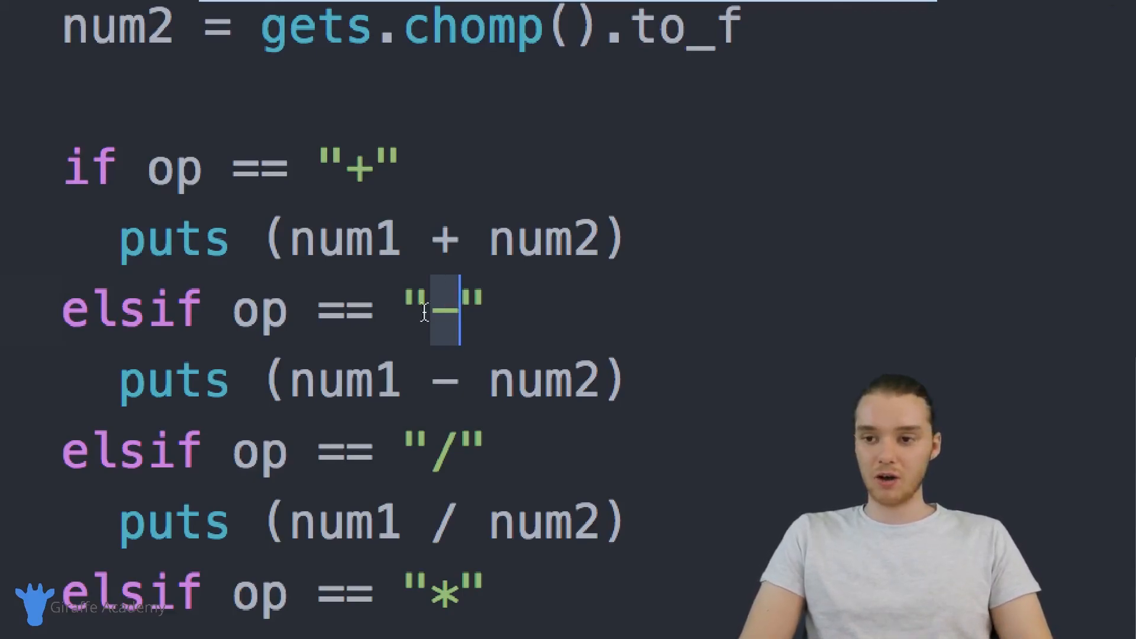